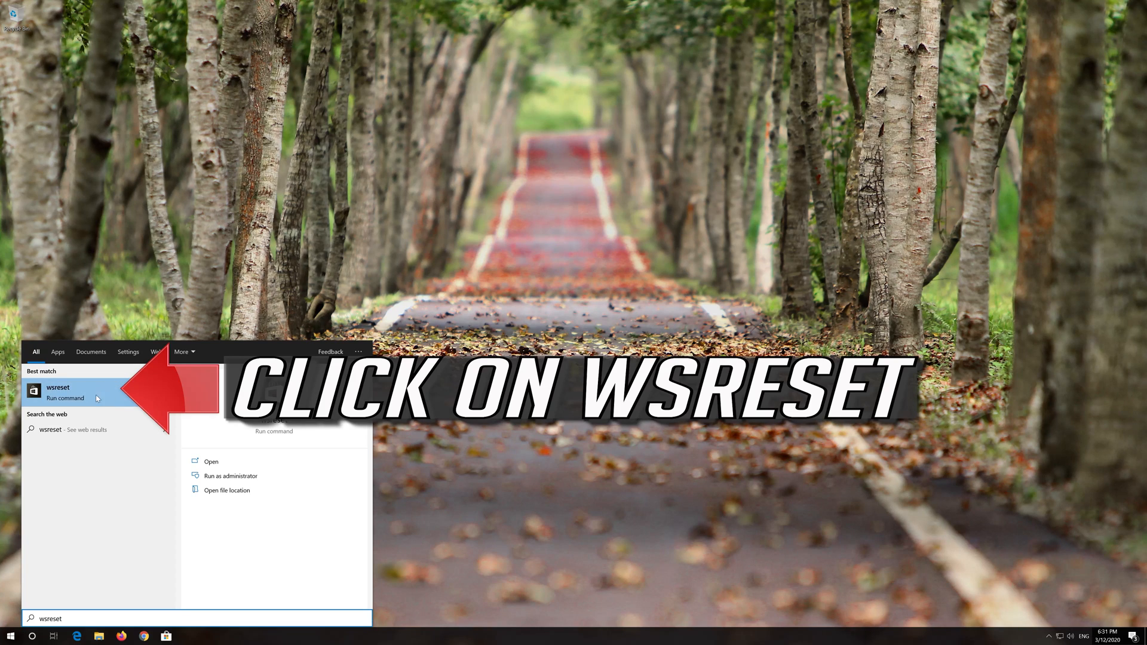
Run wsreset to clear the Store cache, close the reopened Store, and restart from Start > Power.
{"action": "left_click", "coordinate": [57, 387]}
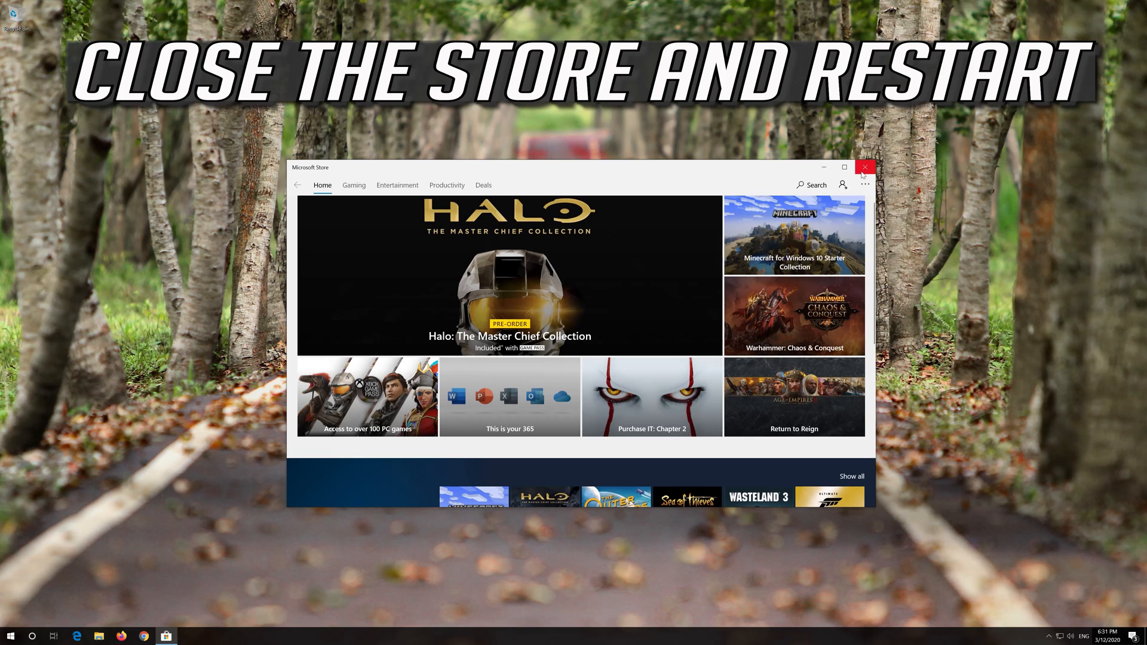
{"action": "left_click", "coordinate": [866, 167]}
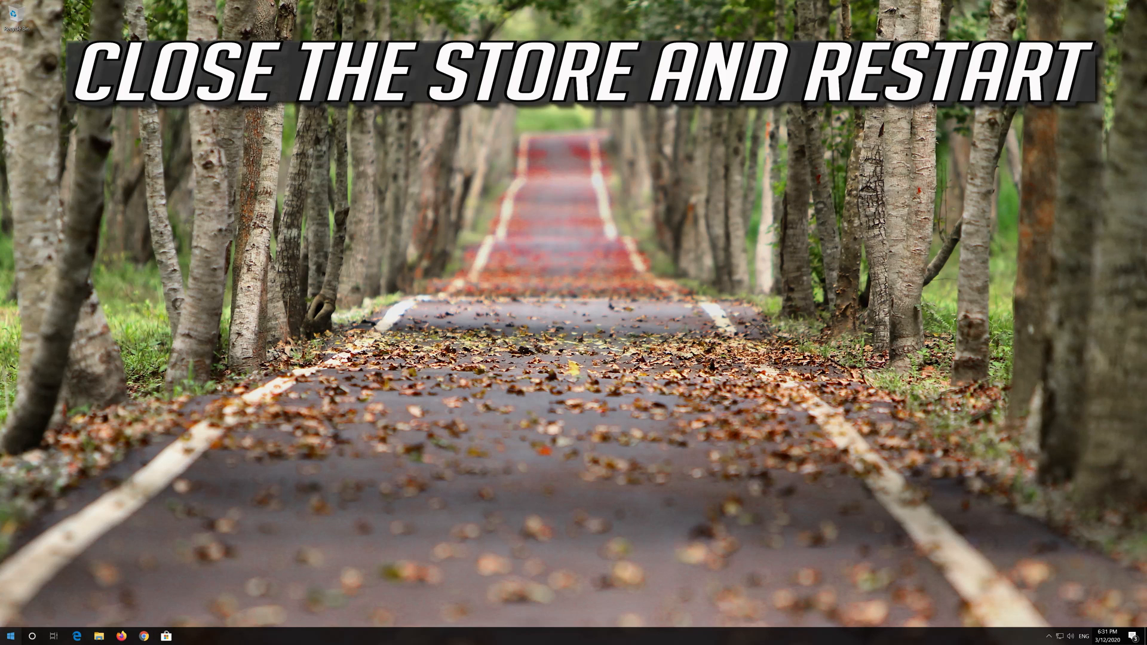
{"action": "left_click", "coordinate": [11, 635]}
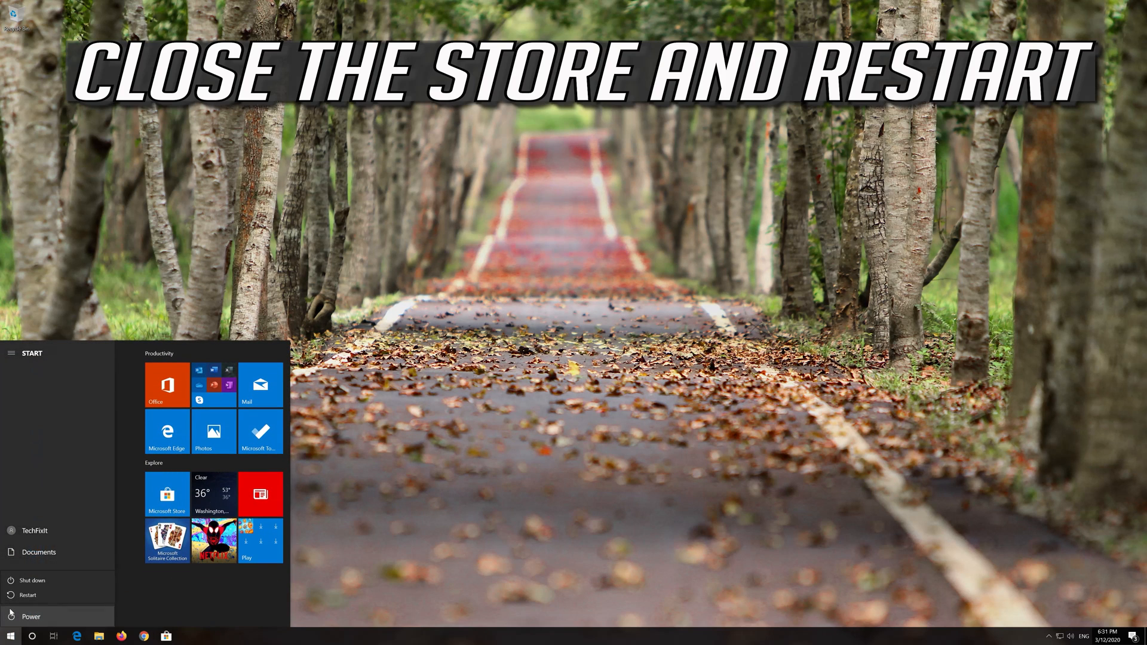
{"action": "left_click", "coordinate": [27, 596]}
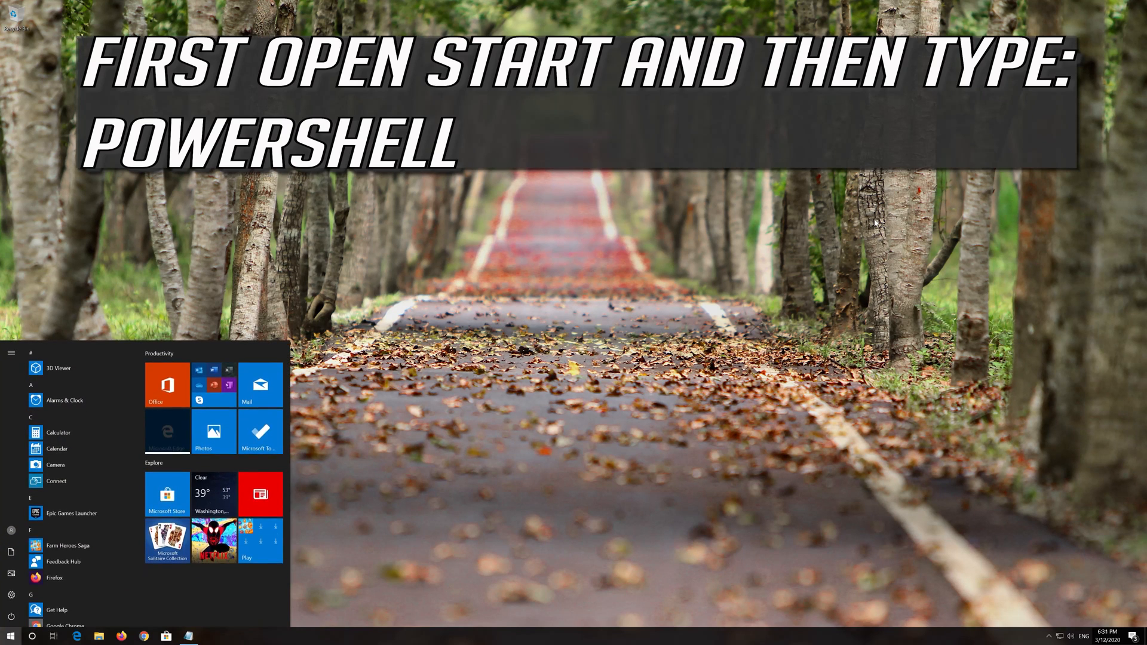
Search 'powersh', run Windows PowerShell as administrator and approve the UAC prompt.
{"action": "type", "text": "powershell"}
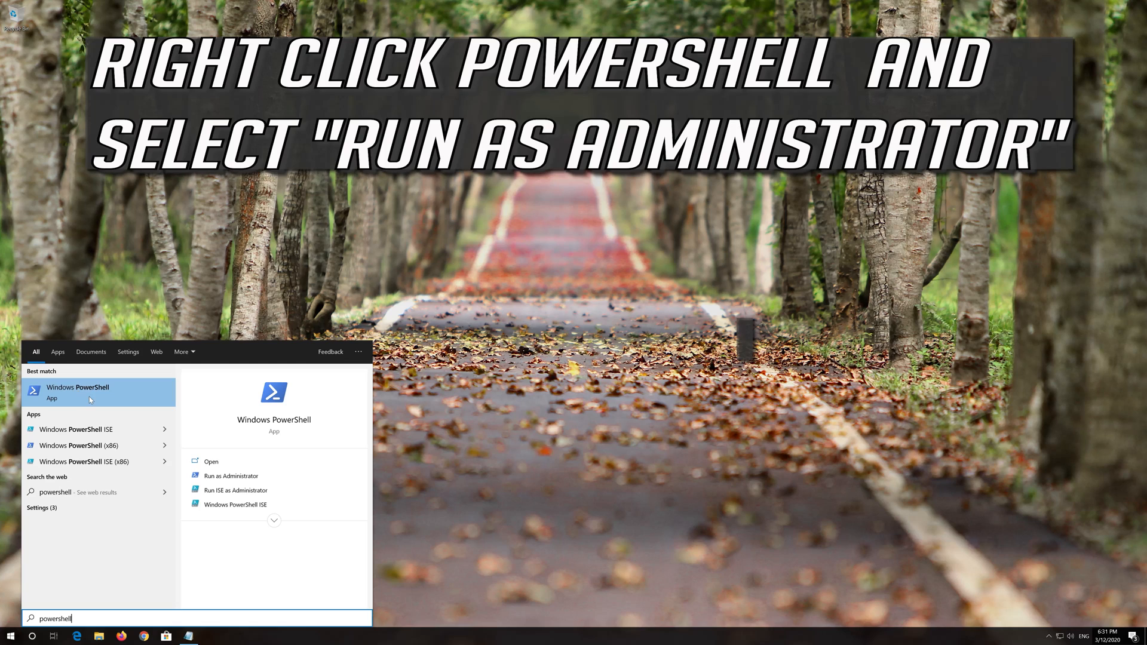
{"action": "right_click", "coordinate": [87, 392]}
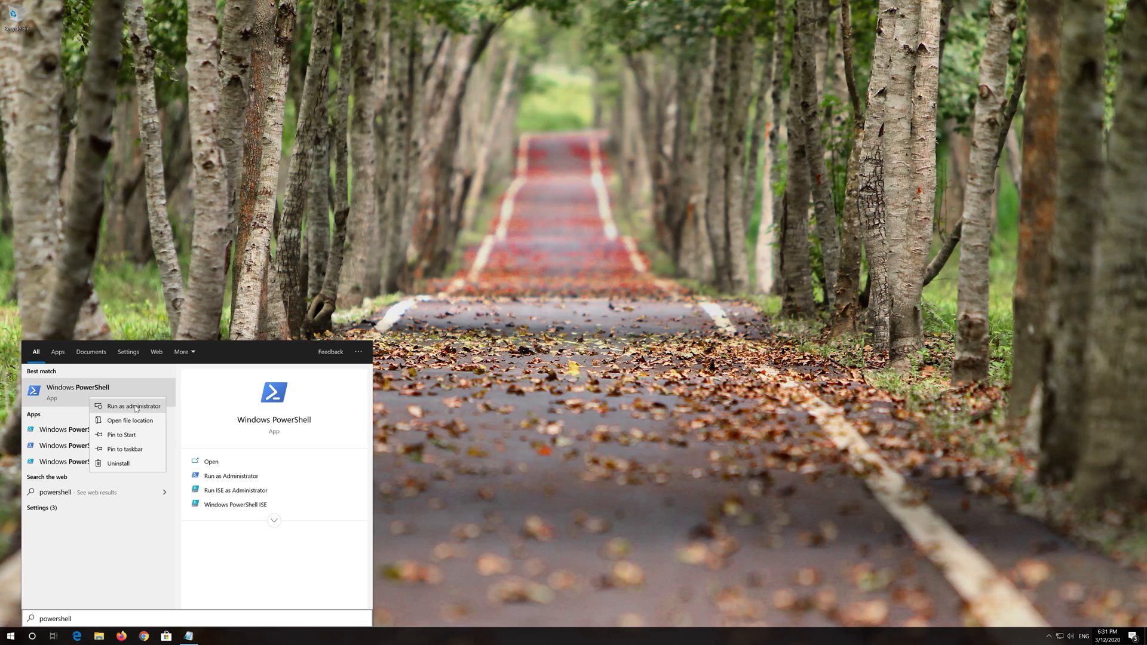
{"action": "left_click", "coordinate": [135, 406]}
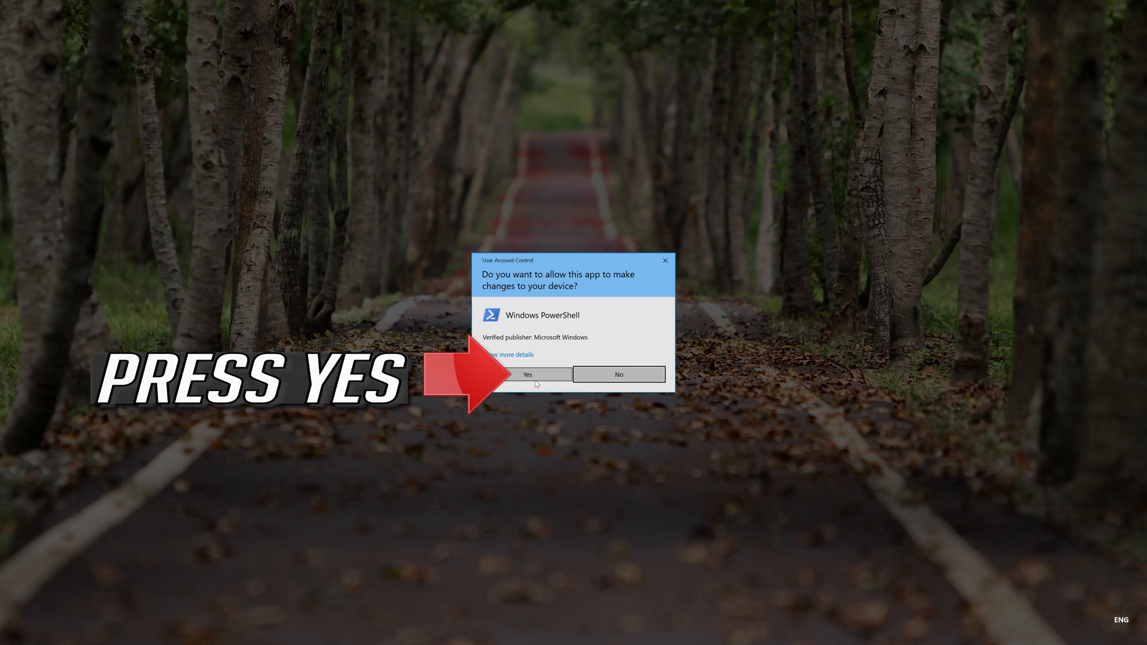
{"action": "left_click", "coordinate": [526, 374]}
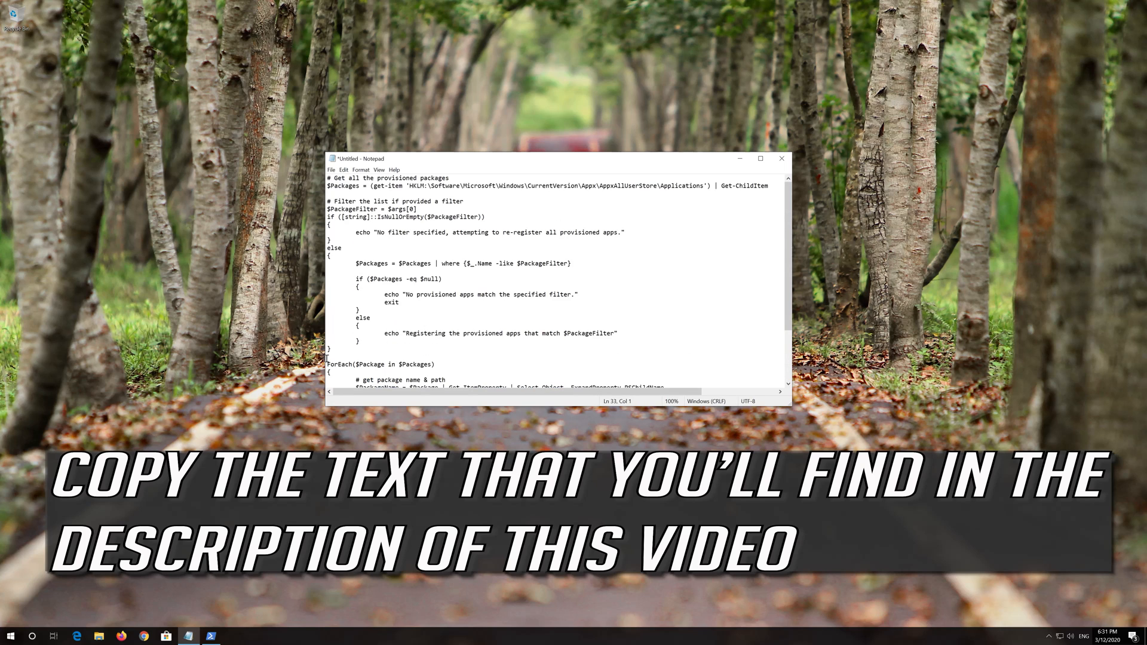
Copy the selected re-registration script text from Notepad via the context menu.
{"action": "right_click", "coordinate": [439, 196]}
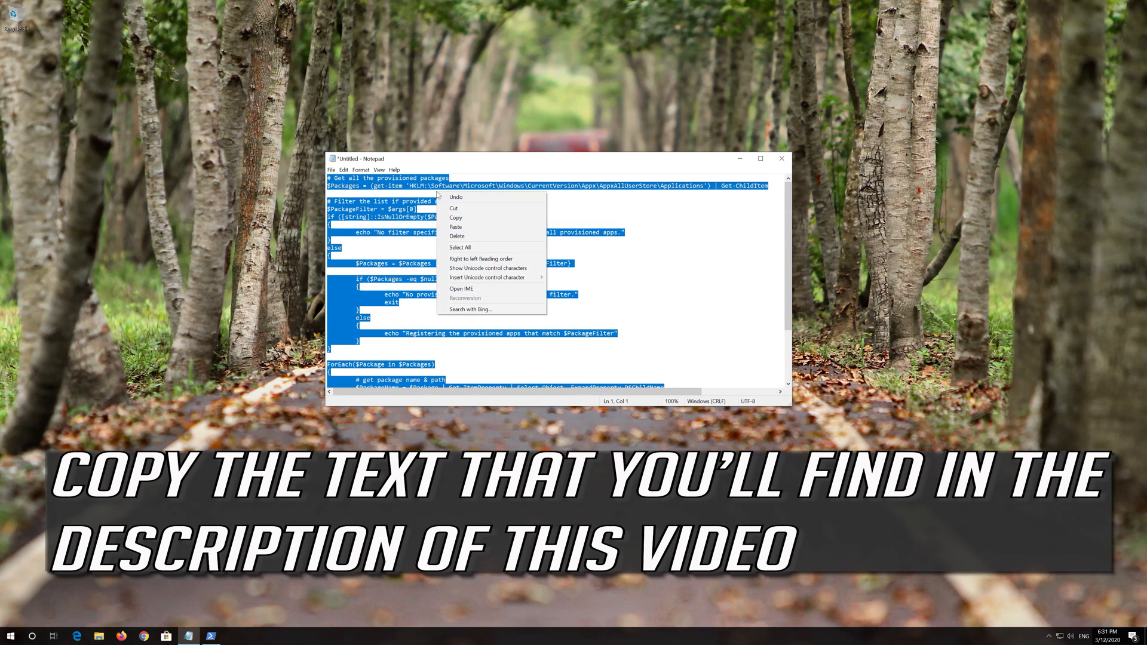
{"action": "left_click", "coordinate": [457, 218]}
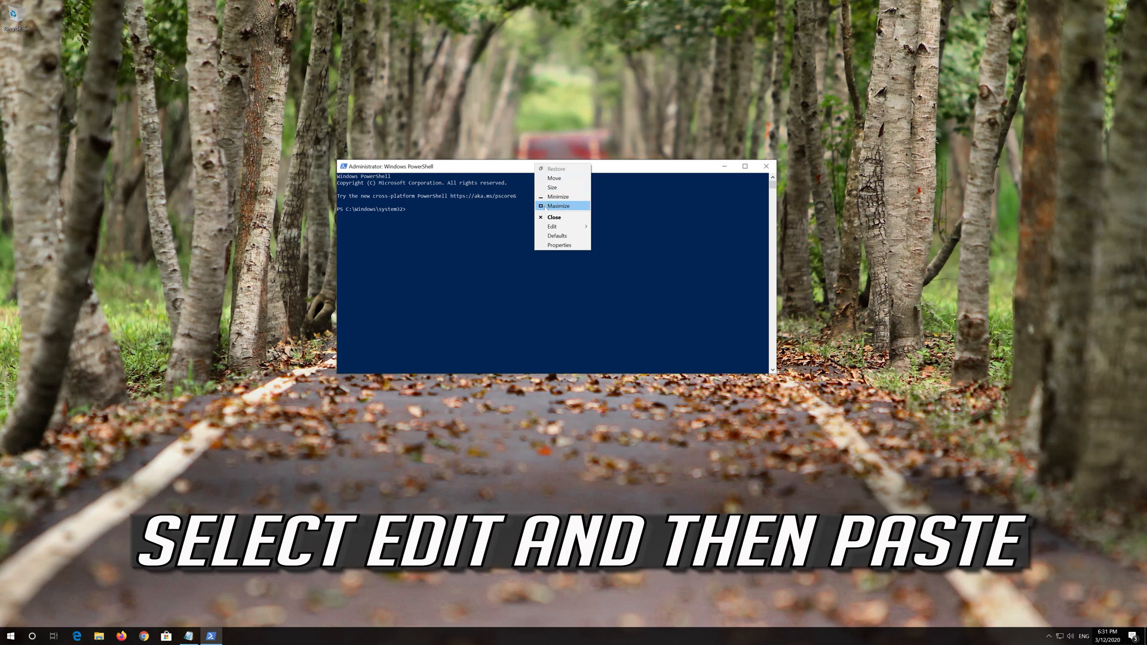
{"action": "mouse_move", "coordinate": [554, 226]}
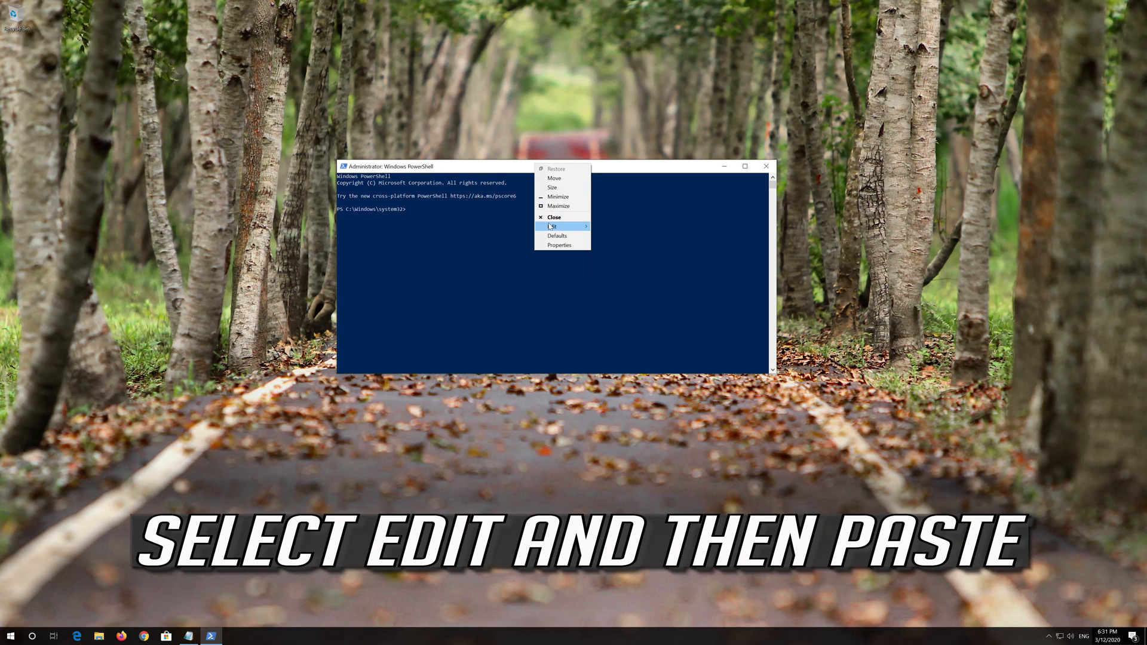
Paste the script into the admin PowerShell via Edit > Paste, run it, then exit.
{"action": "left_click", "coordinate": [554, 225]}
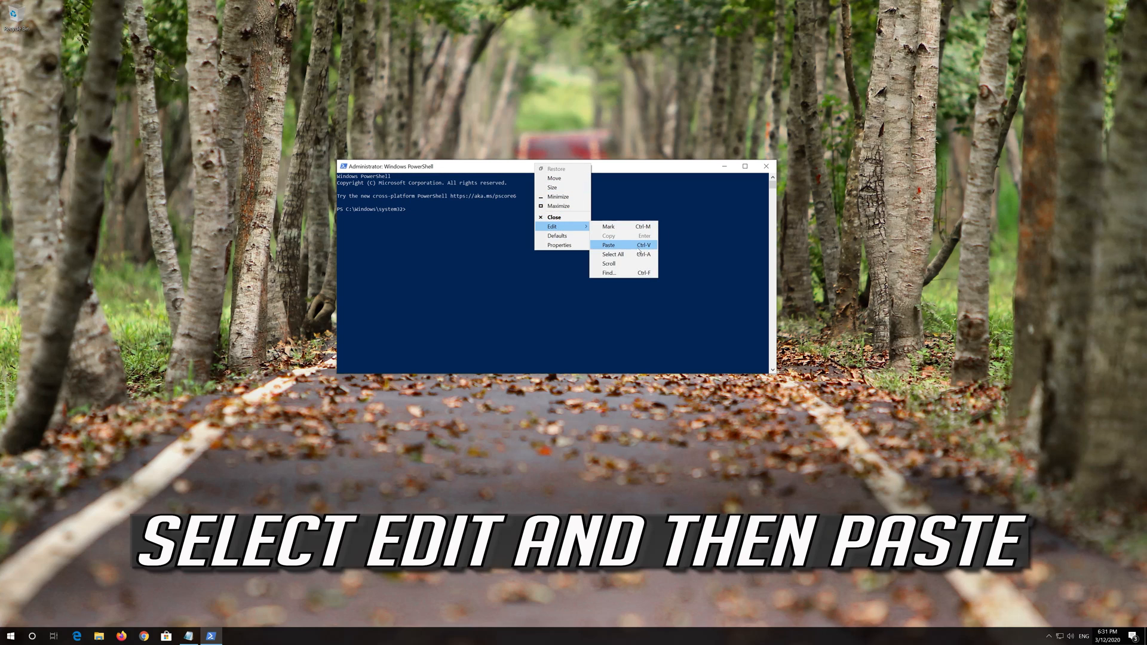
{"action": "left_click", "coordinate": [608, 244]}
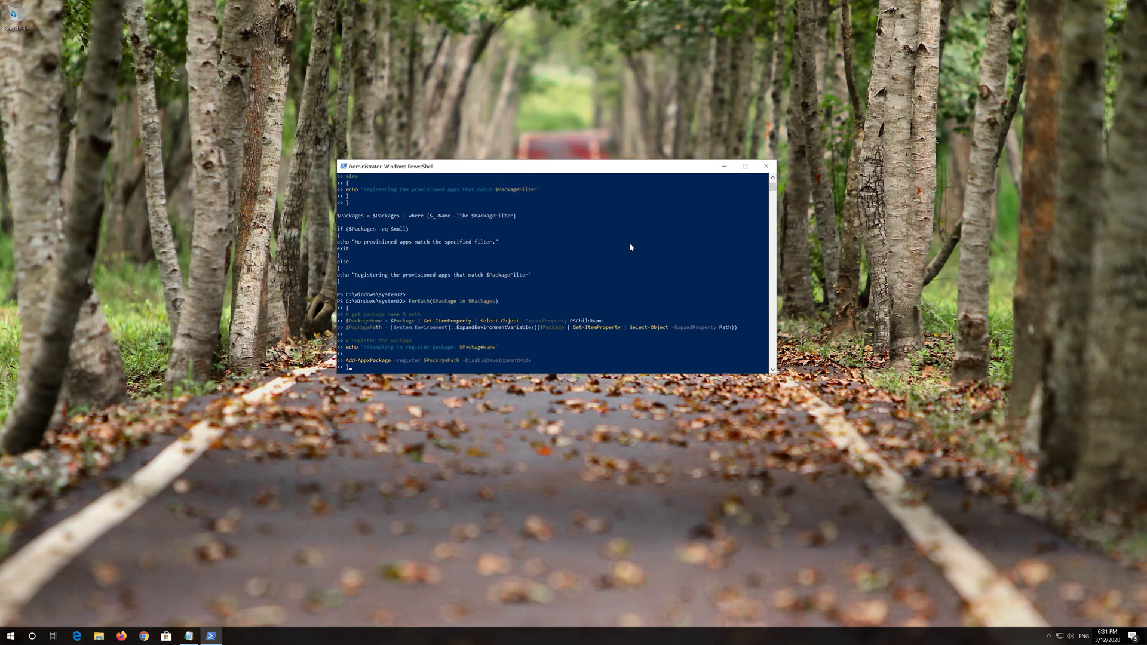
{"action": "key", "text": "enter"}
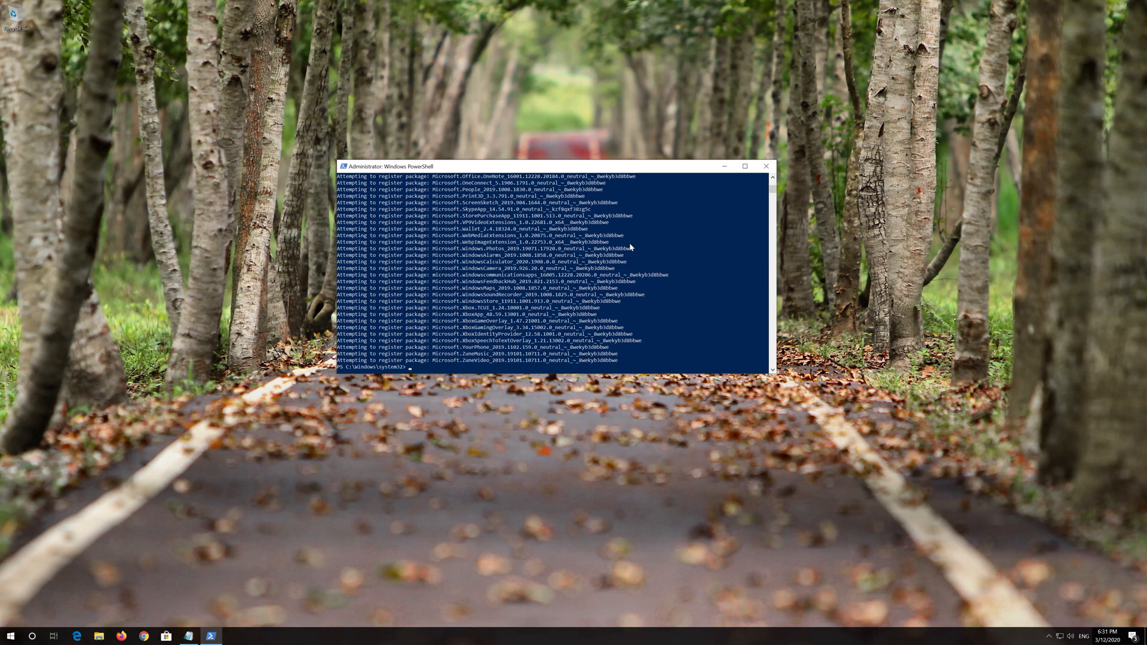
{"action": "type", "text": "exit"}
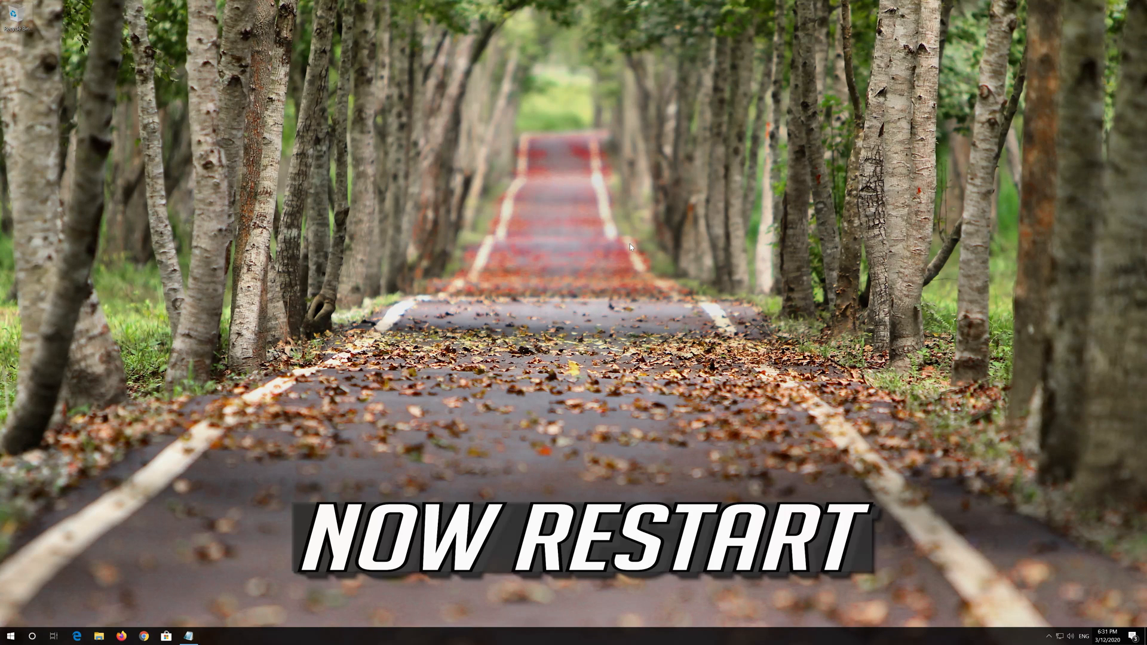
Restart via Start > Power, confirm Microsoft Store loads after reboot, and close it.
{"action": "left_click", "coordinate": [11, 635]}
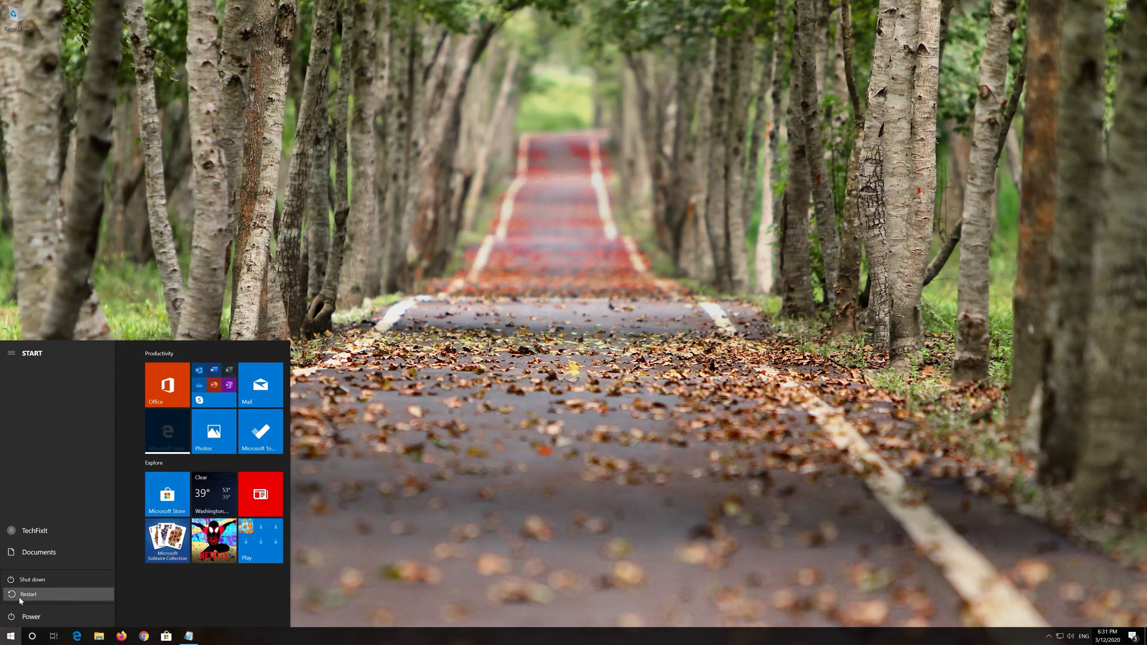
{"action": "left_click", "coordinate": [29, 594]}
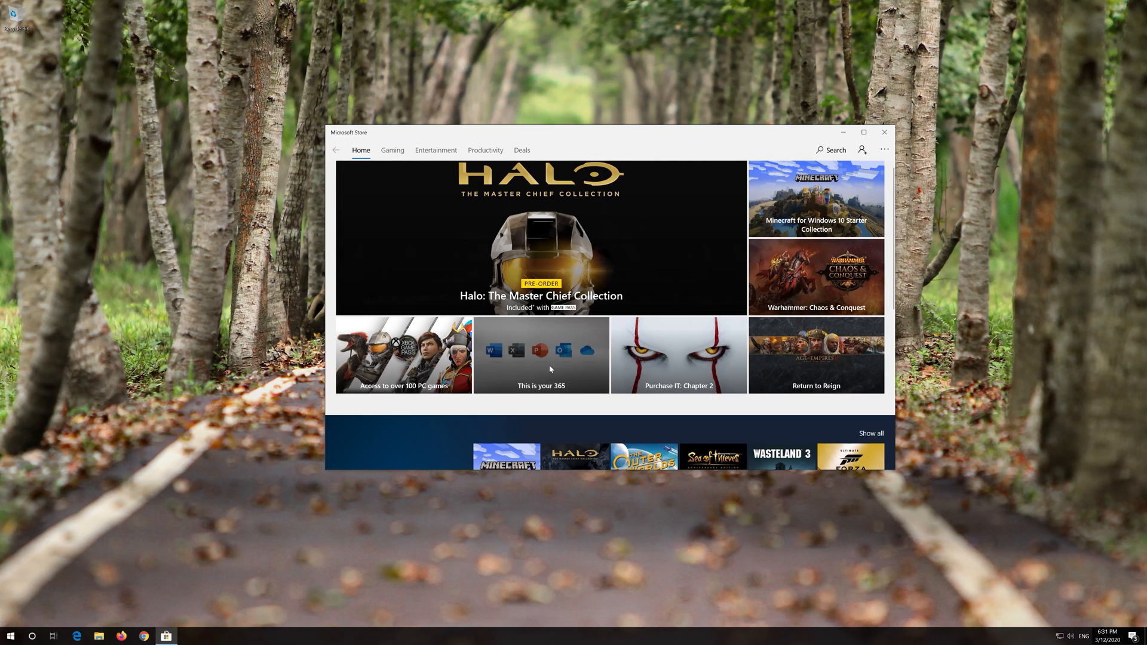
{"action": "left_click", "coordinate": [884, 133]}
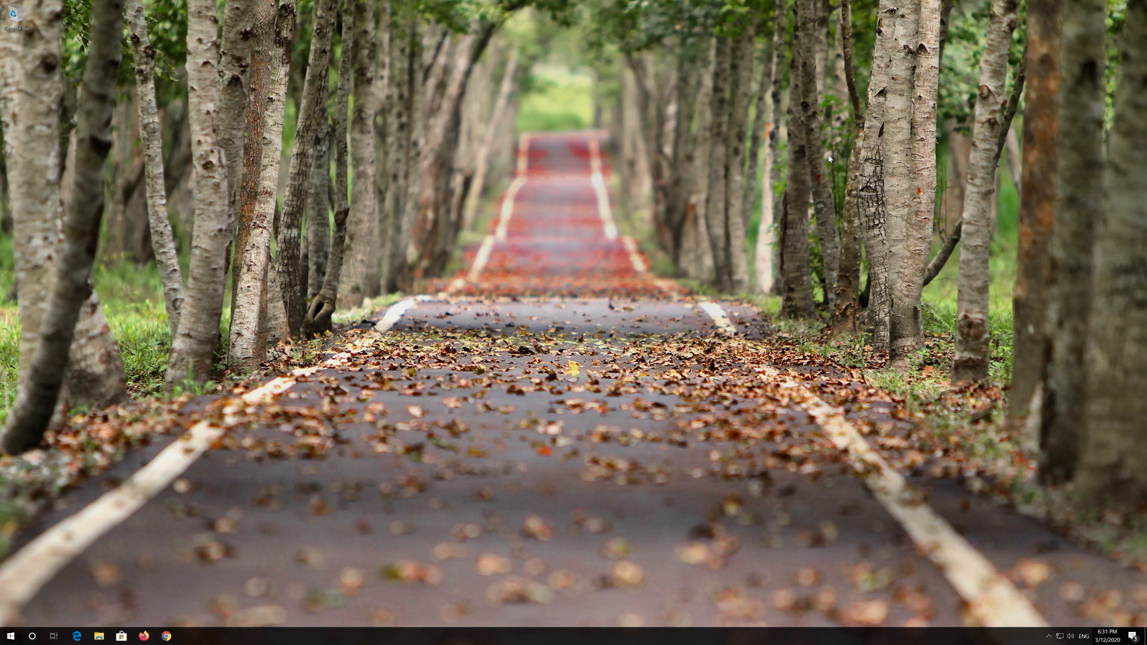
Open Windows Settings from Start and go to the Apps category.
{"action": "left_click", "coordinate": [11, 636]}
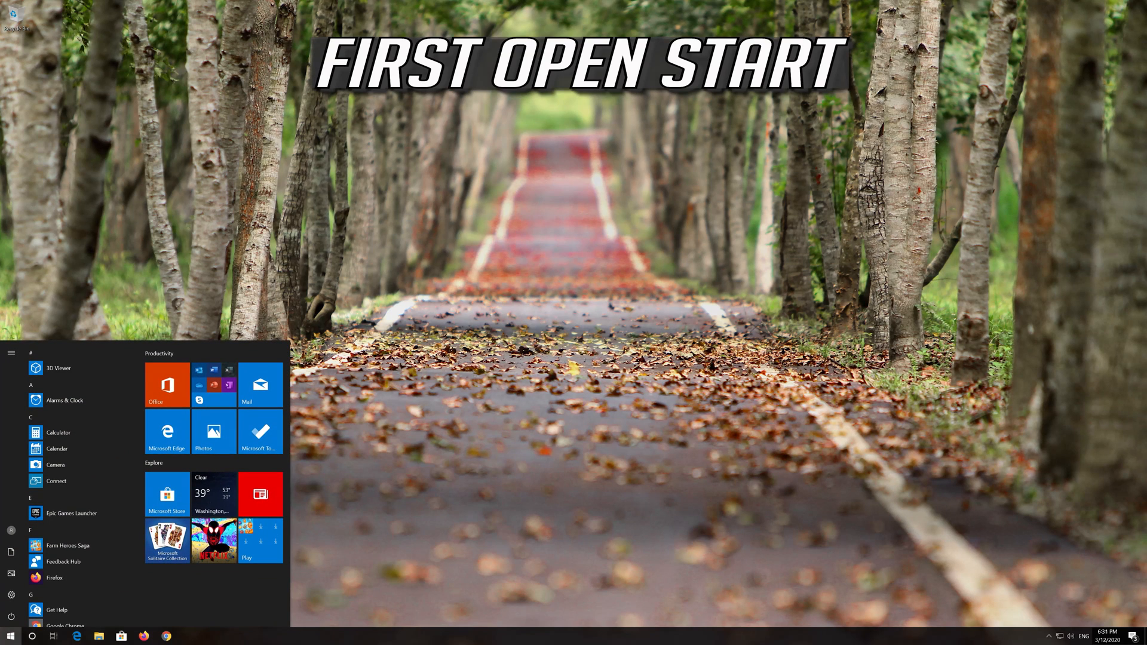
{"action": "left_click", "coordinate": [10, 354]}
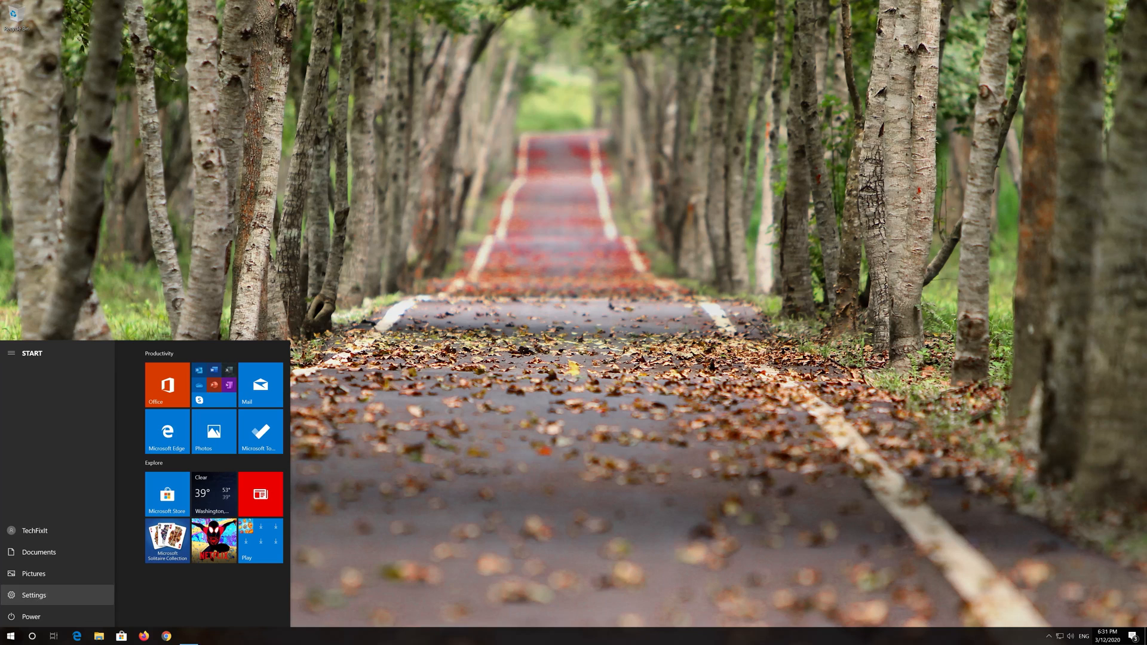
{"action": "left_click", "coordinate": [34, 595]}
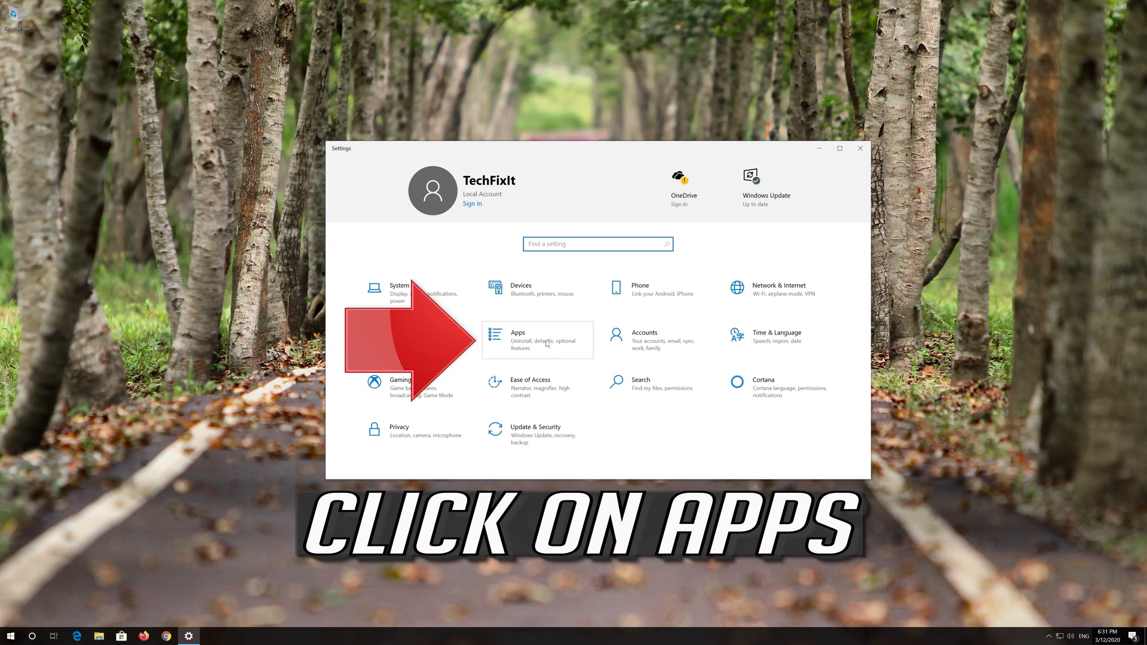
{"action": "left_click", "coordinate": [518, 340]}
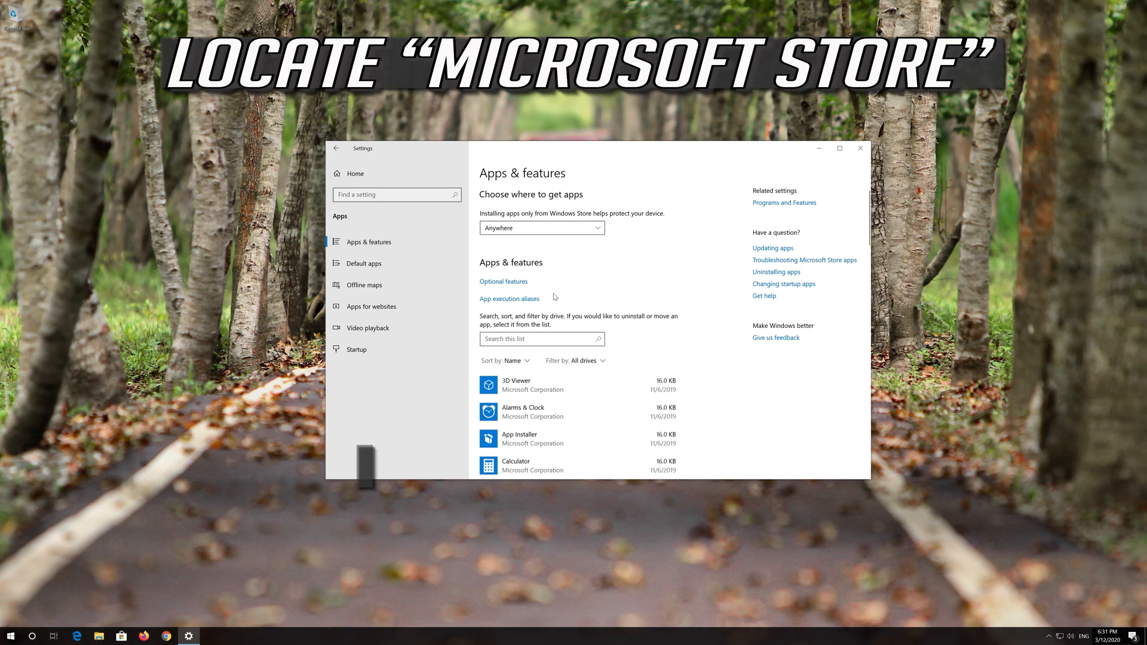
Select Microsoft Store in the installed-apps list and show its Advanced options.
{"action": "scroll", "scroll_direction": "down", "scroll_amount": 3}
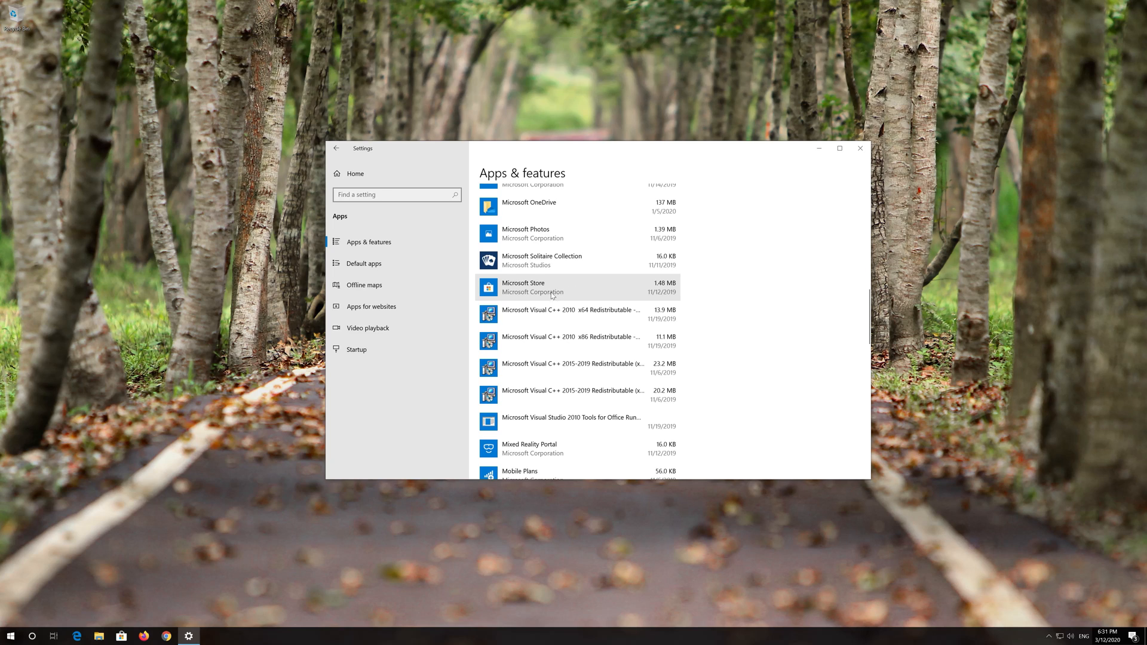
{"action": "left_click", "coordinate": [555, 288]}
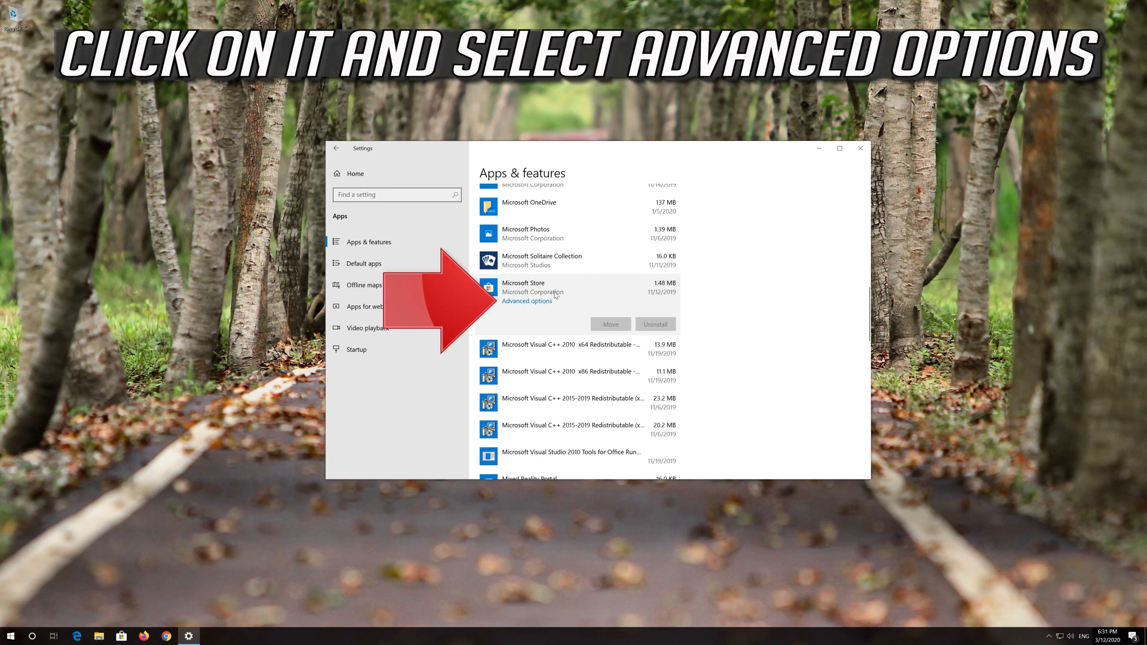
{"action": "mouse_move", "coordinate": [509, 306]}
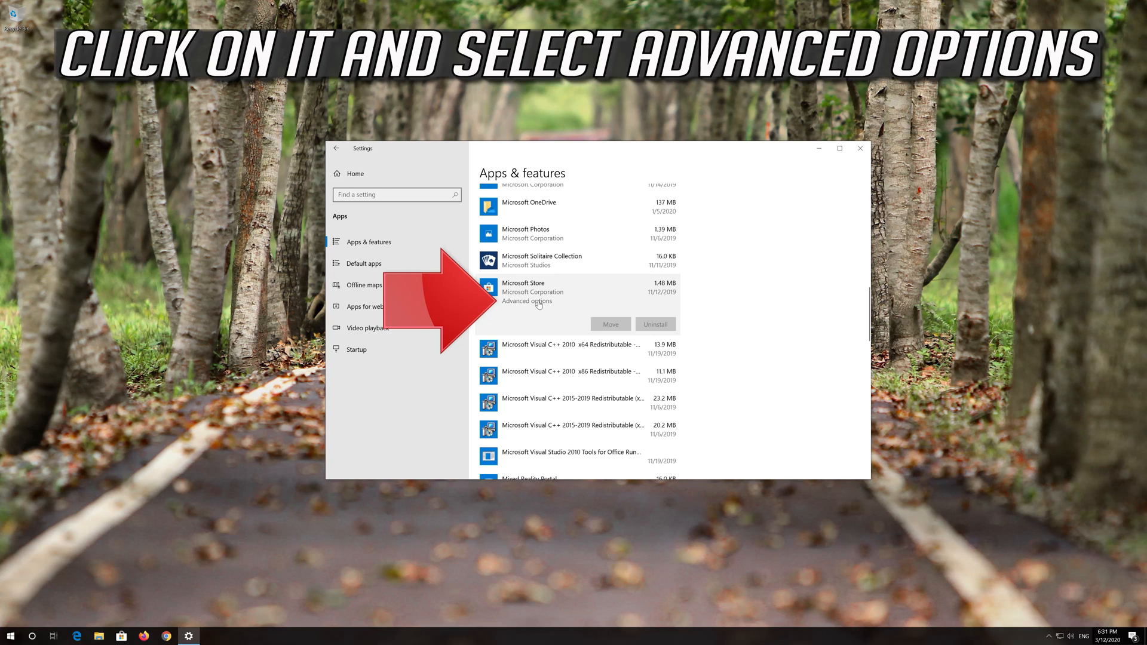
{"action": "left_click", "coordinate": [527, 301]}
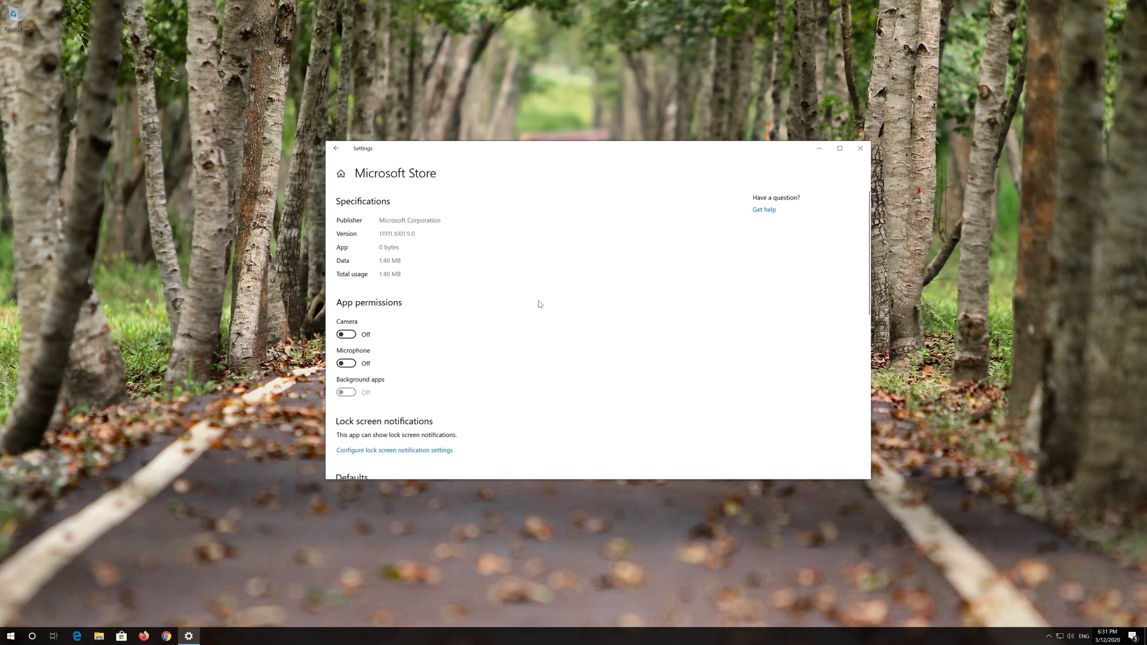
Reset the Microsoft Store app, confirm deleting its data, and close Settings.
{"action": "scroll", "scroll_direction": "down", "scroll_amount": 3}
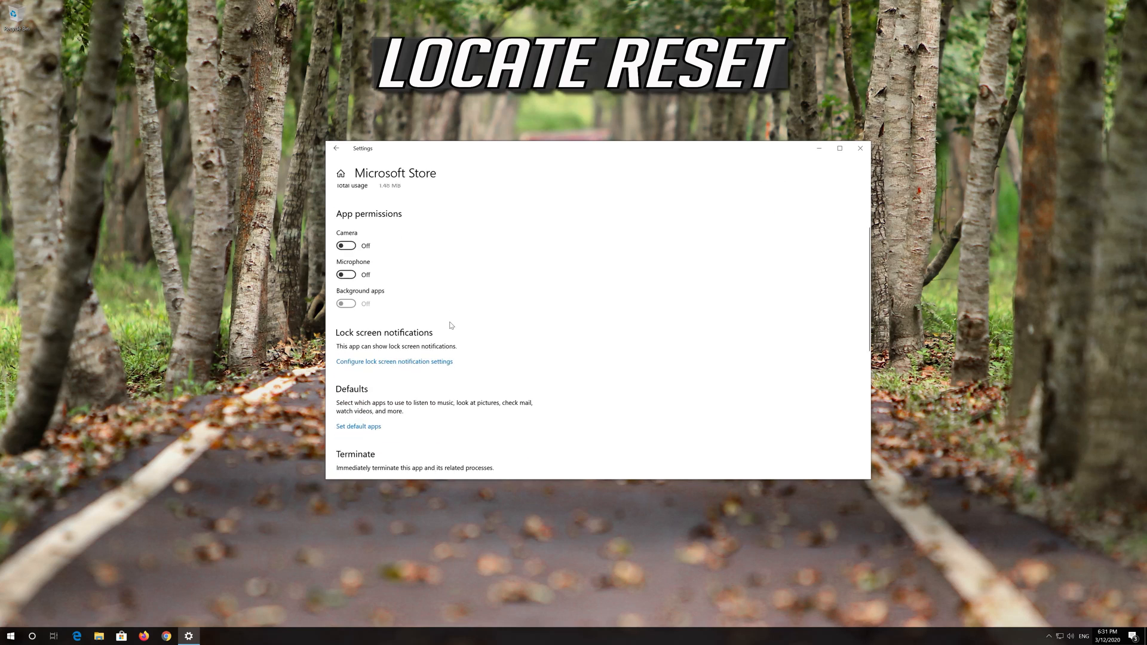
{"action": "scroll", "scroll_direction": "down", "scroll_amount": 3}
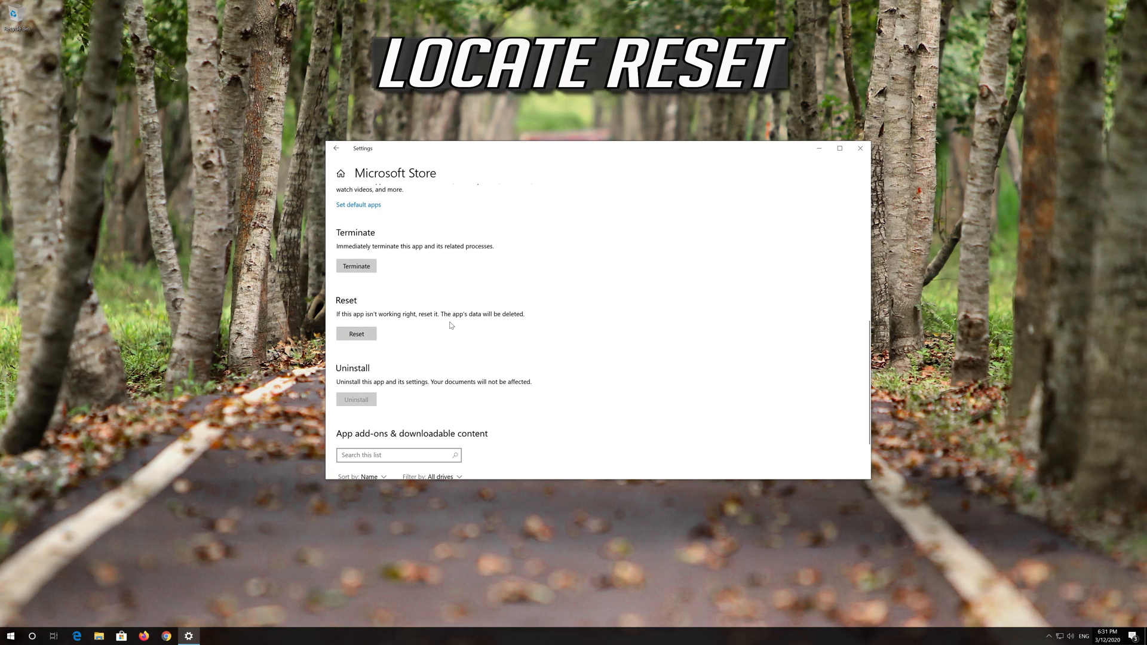
{"action": "mouse_move", "coordinate": [362, 314]}
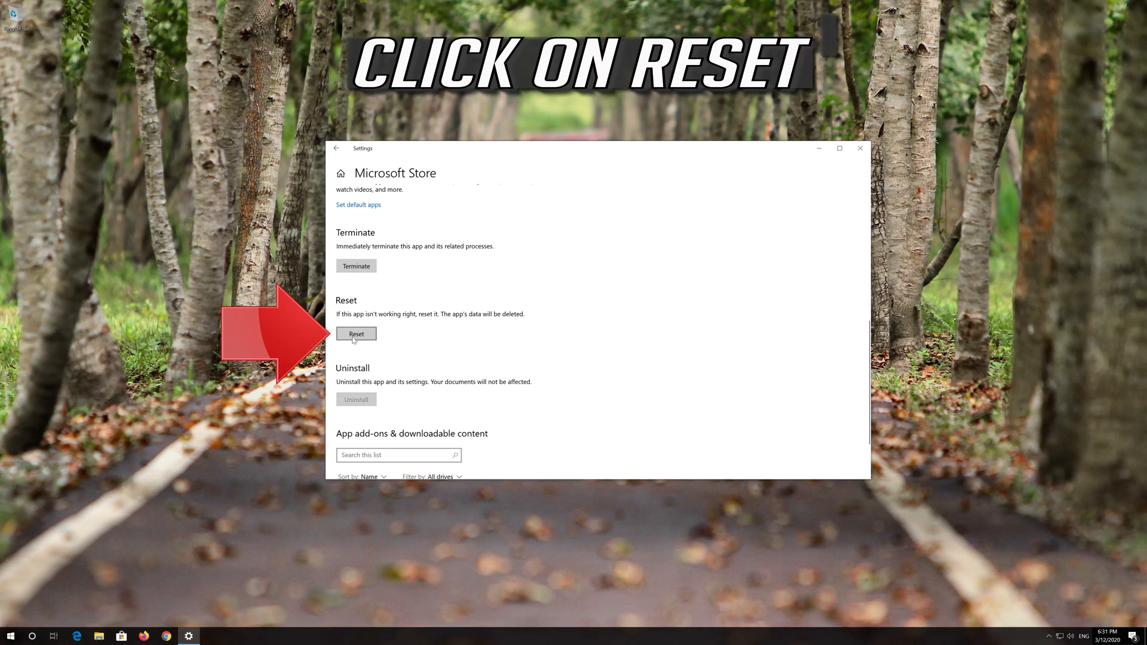
{"action": "mouse_move", "coordinate": [357, 338]}
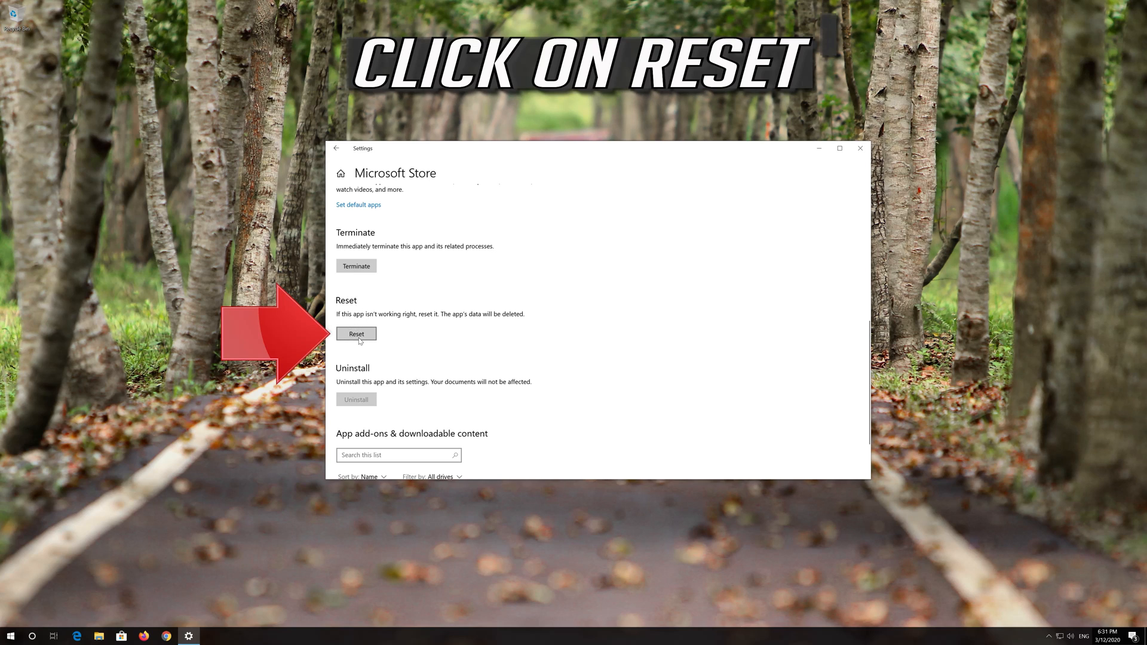
{"action": "left_click", "coordinate": [356, 334]}
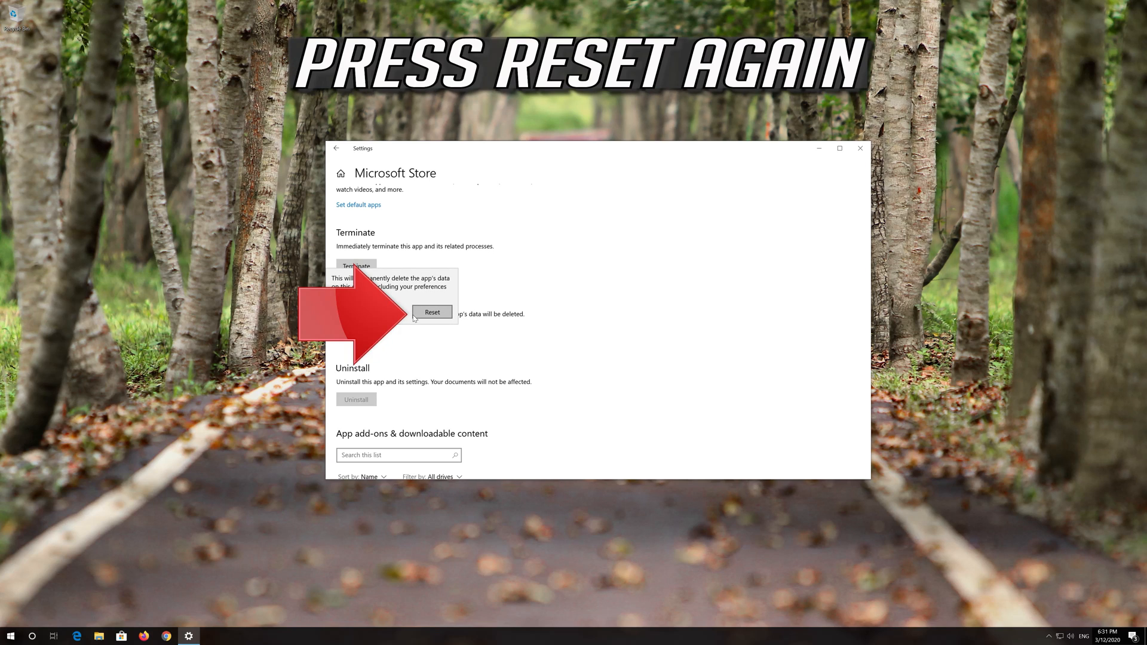
{"action": "left_click", "coordinate": [431, 312]}
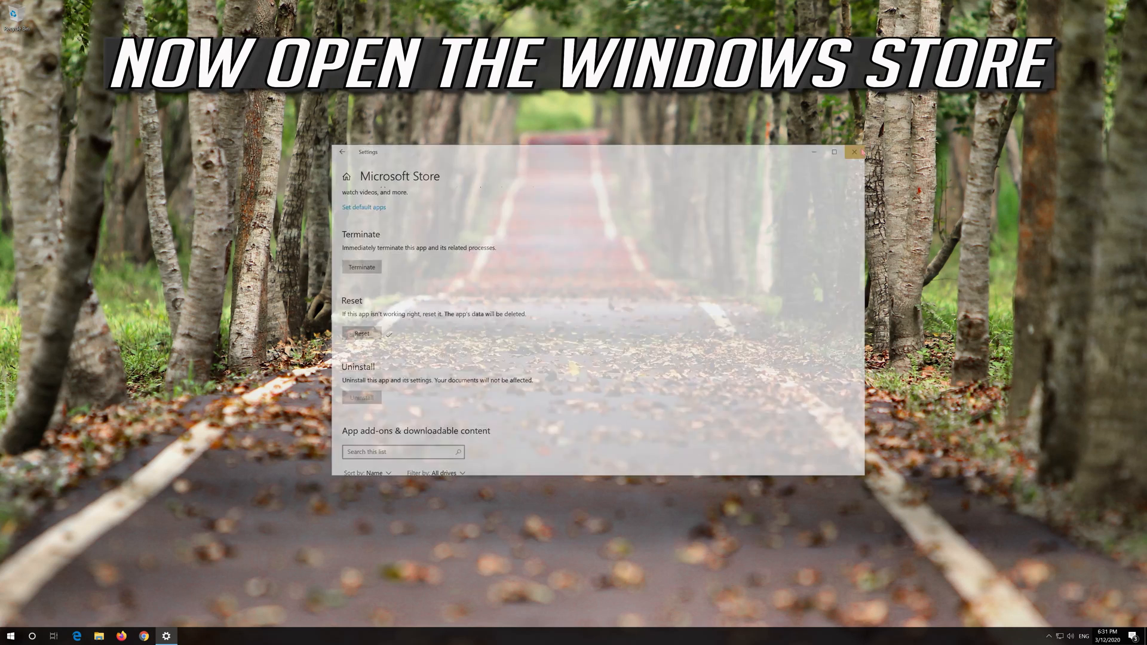
{"action": "left_click", "coordinate": [11, 635]}
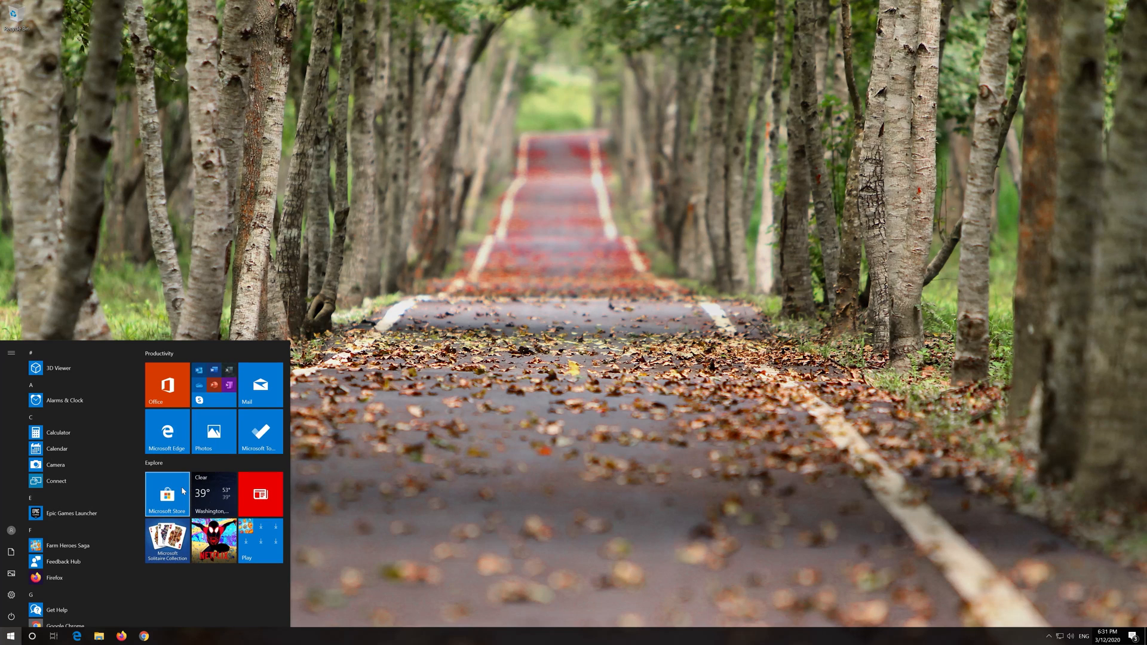
Launch Microsoft Store from its Start tile to verify it loads, then reopen Start.
{"action": "left_click", "coordinate": [167, 494]}
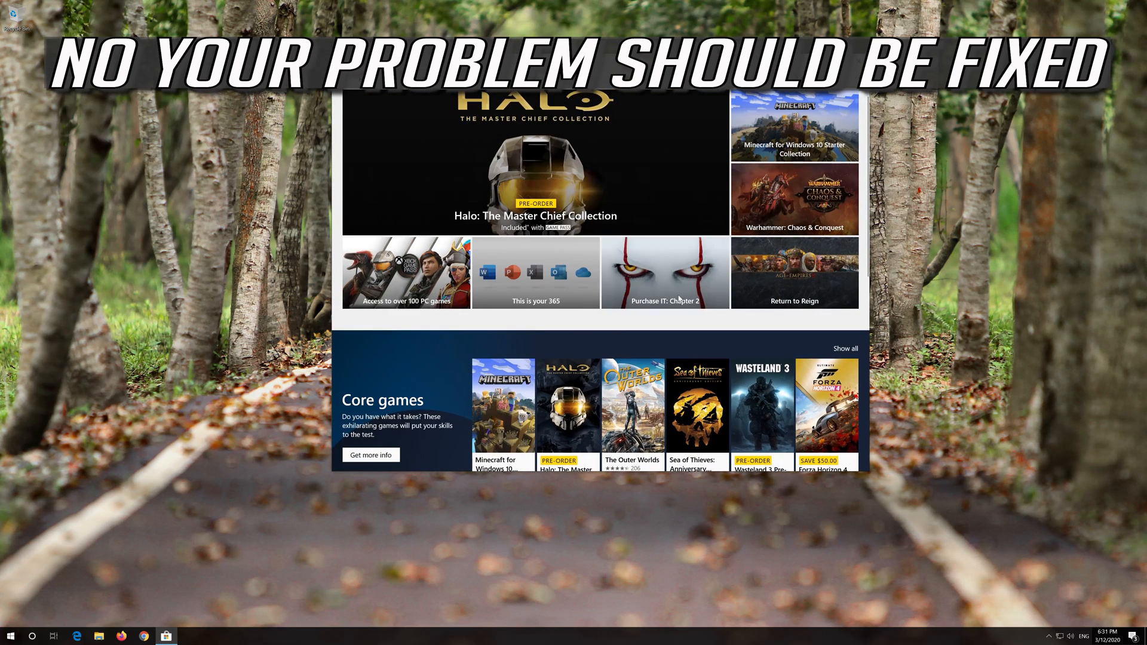
{"action": "left_click", "coordinate": [11, 635]}
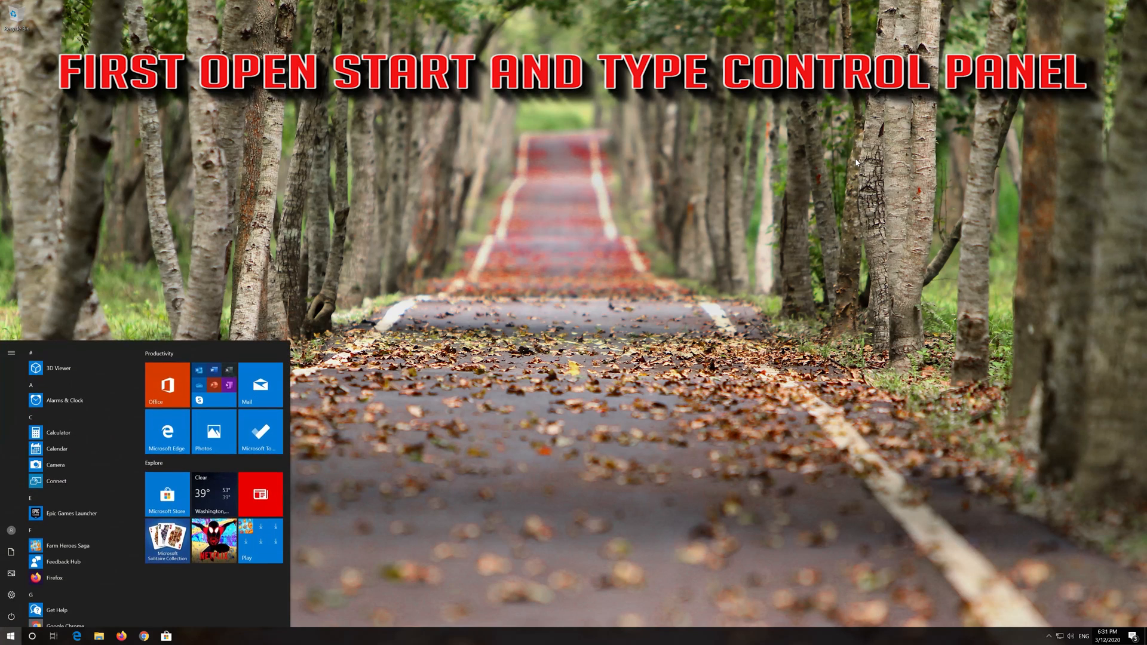
Search 'control panel', open it, and navigate Network and Internet > Network and Sharing Center.
{"action": "type", "text": "control panel"}
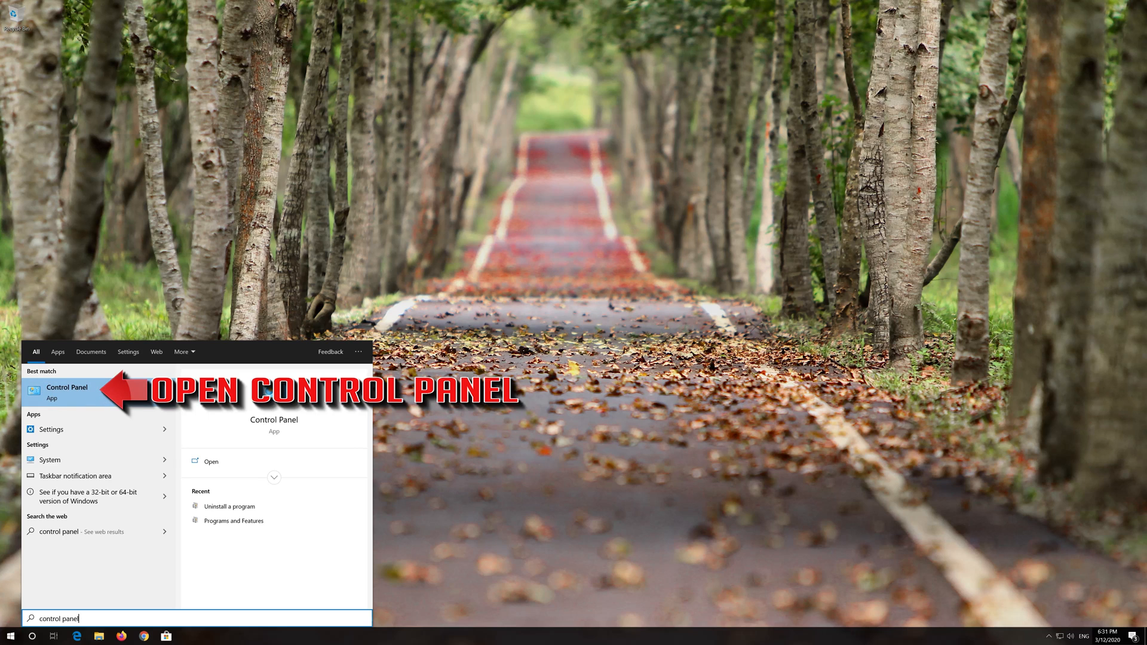
{"action": "left_click", "coordinate": [66, 393]}
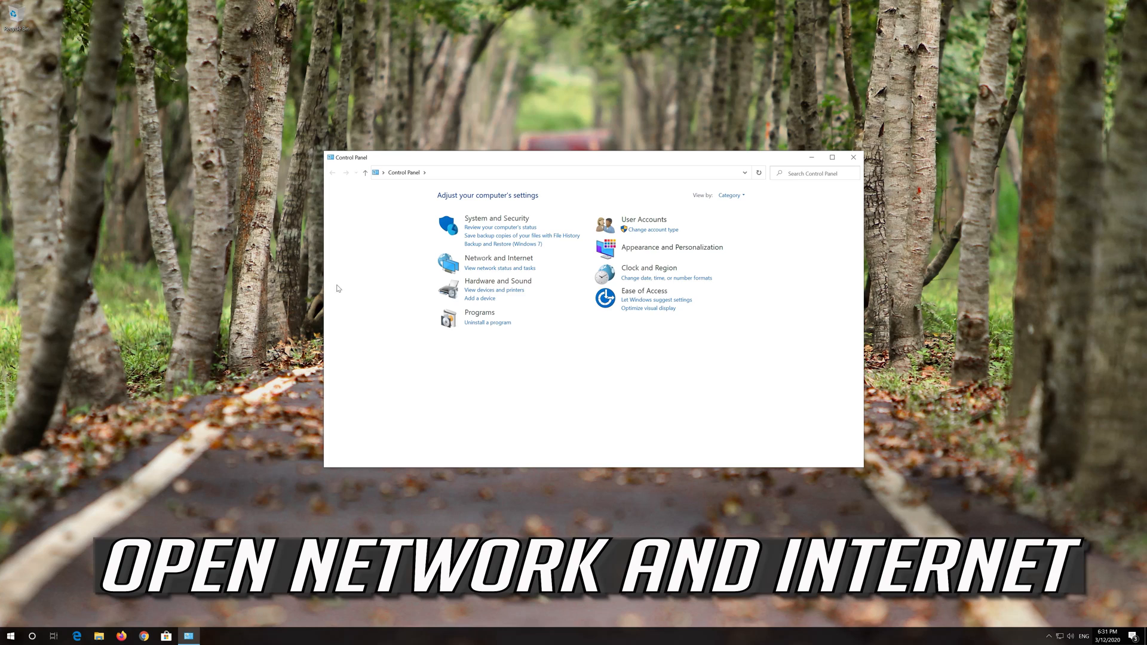
{"action": "mouse_move", "coordinate": [498, 258]}
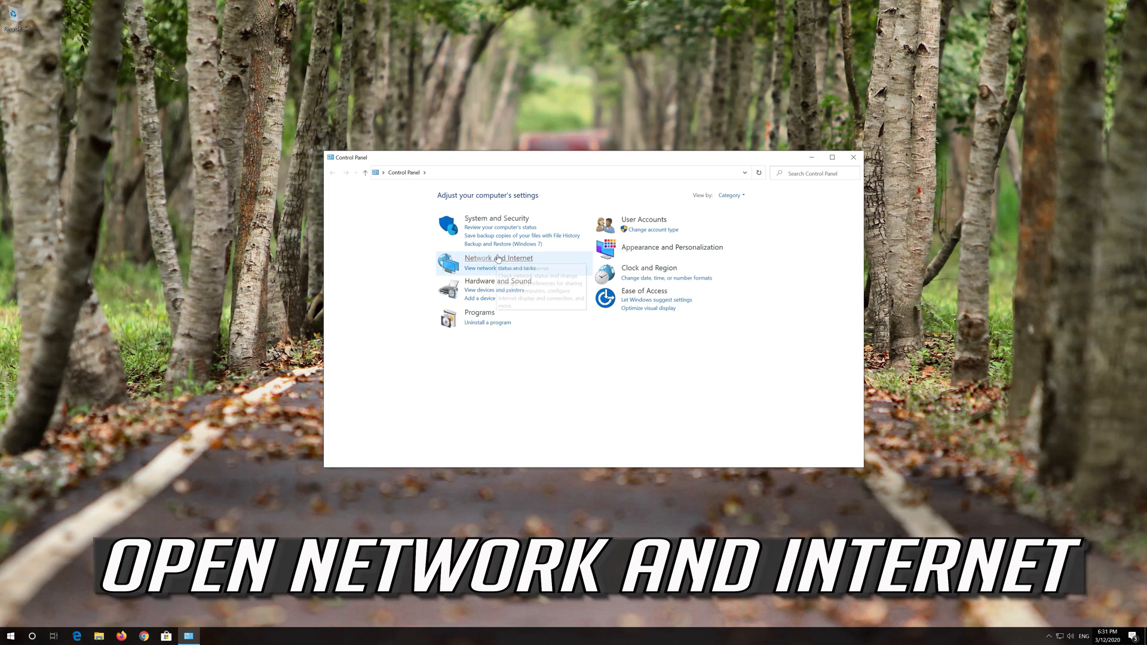
{"action": "left_click", "coordinate": [499, 258]}
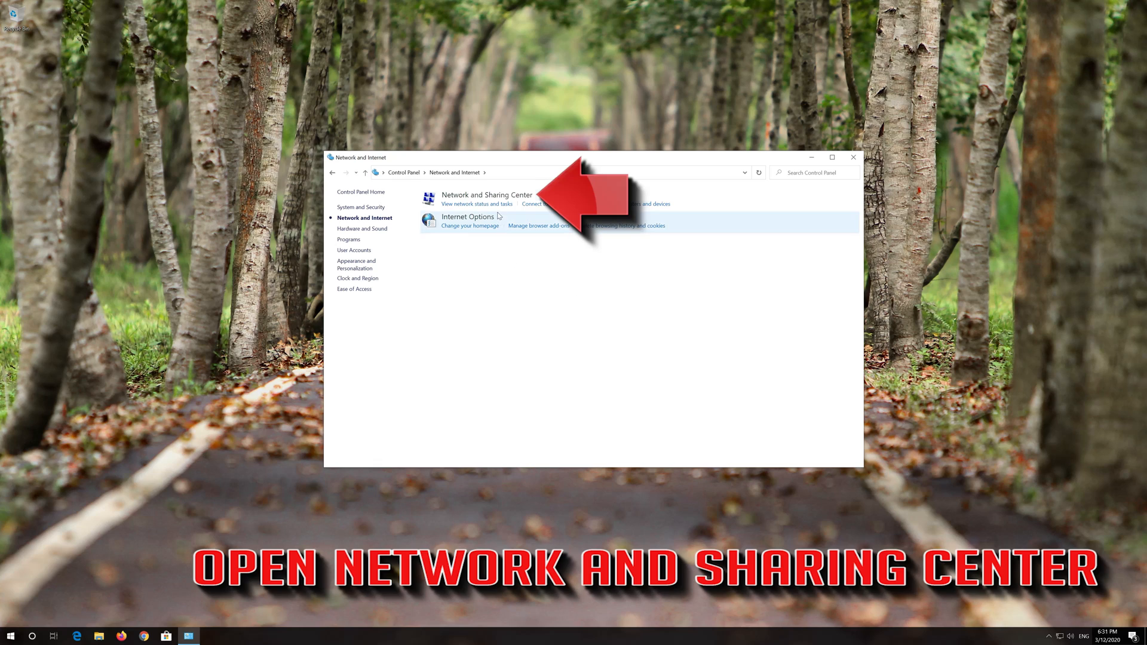
{"action": "mouse_move", "coordinate": [488, 194]}
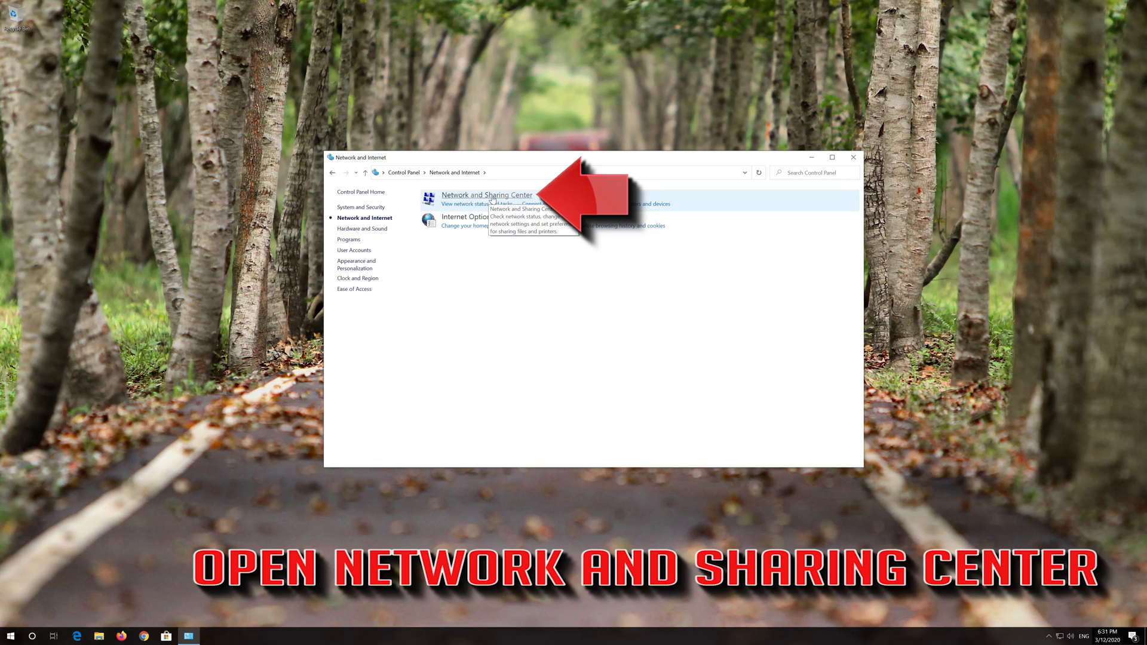
{"action": "left_click", "coordinate": [486, 195]}
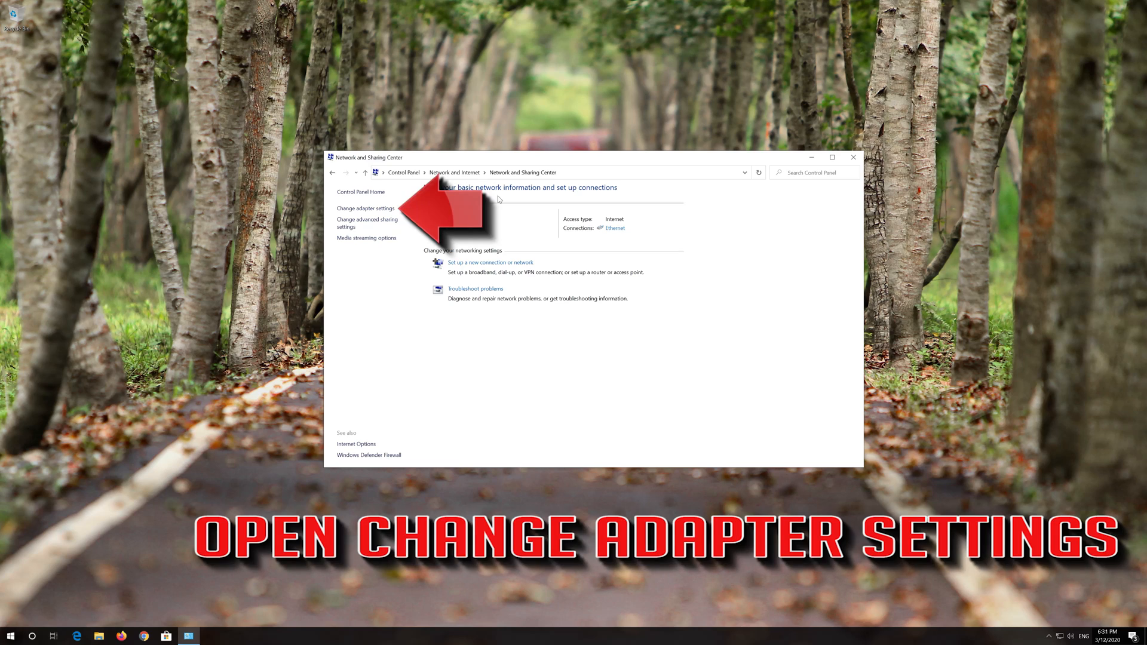
{"action": "mouse_move", "coordinate": [365, 208]}
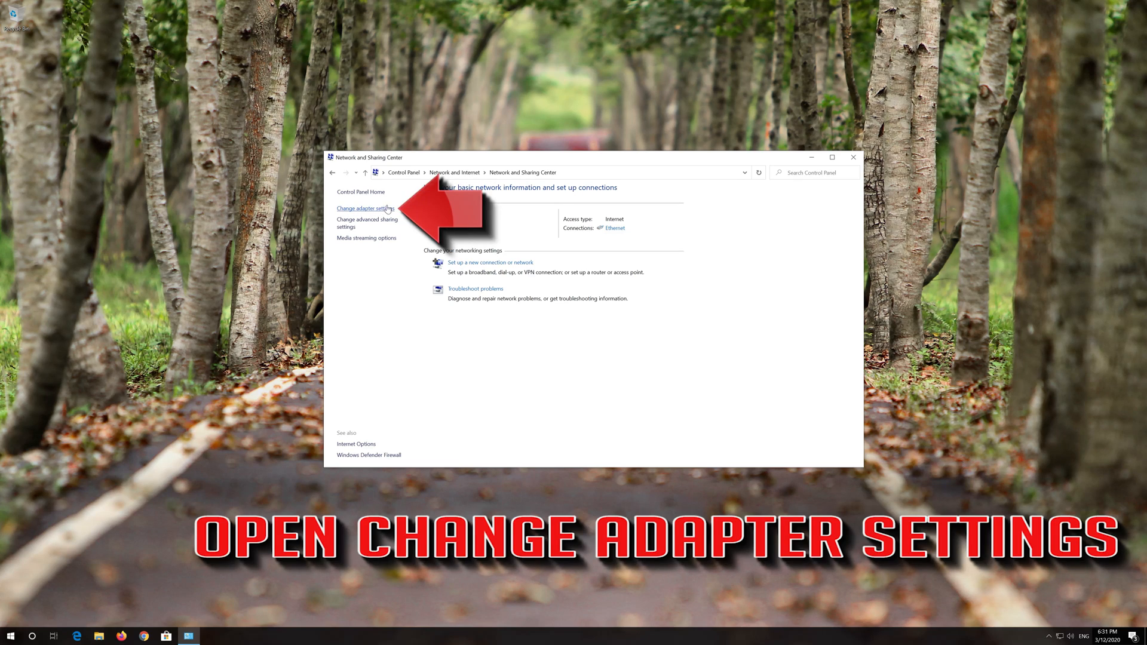
Bring up the Ethernet adapter's Properties dialog from Network Connections.
{"action": "left_click", "coordinate": [365, 208]}
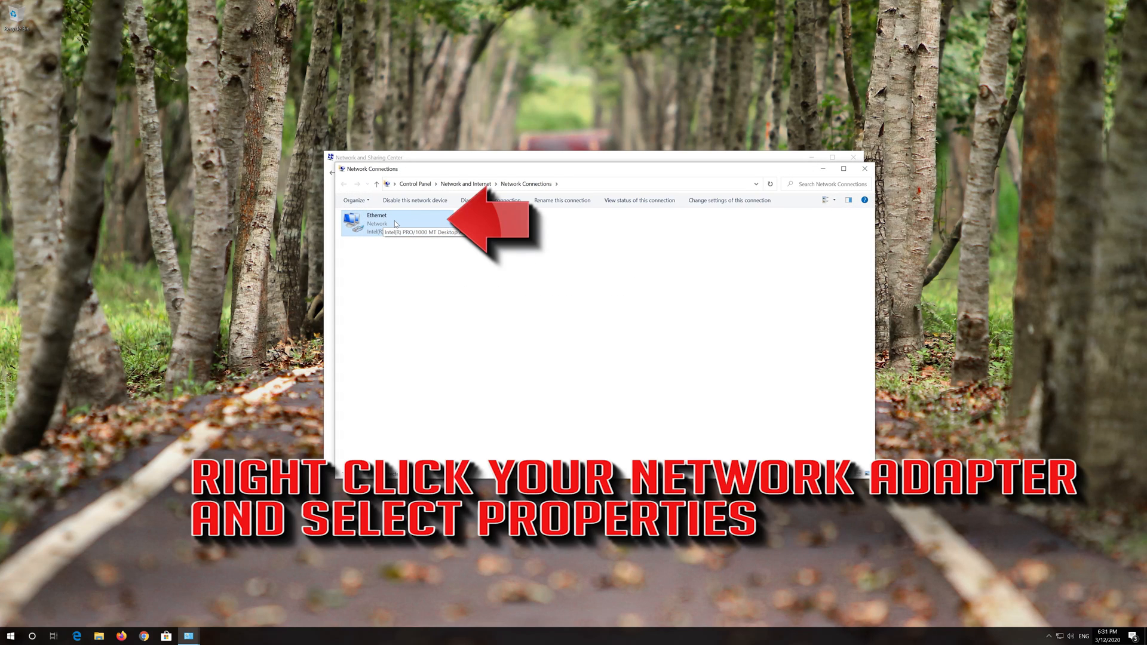
{"action": "right_click", "coordinate": [376, 223]}
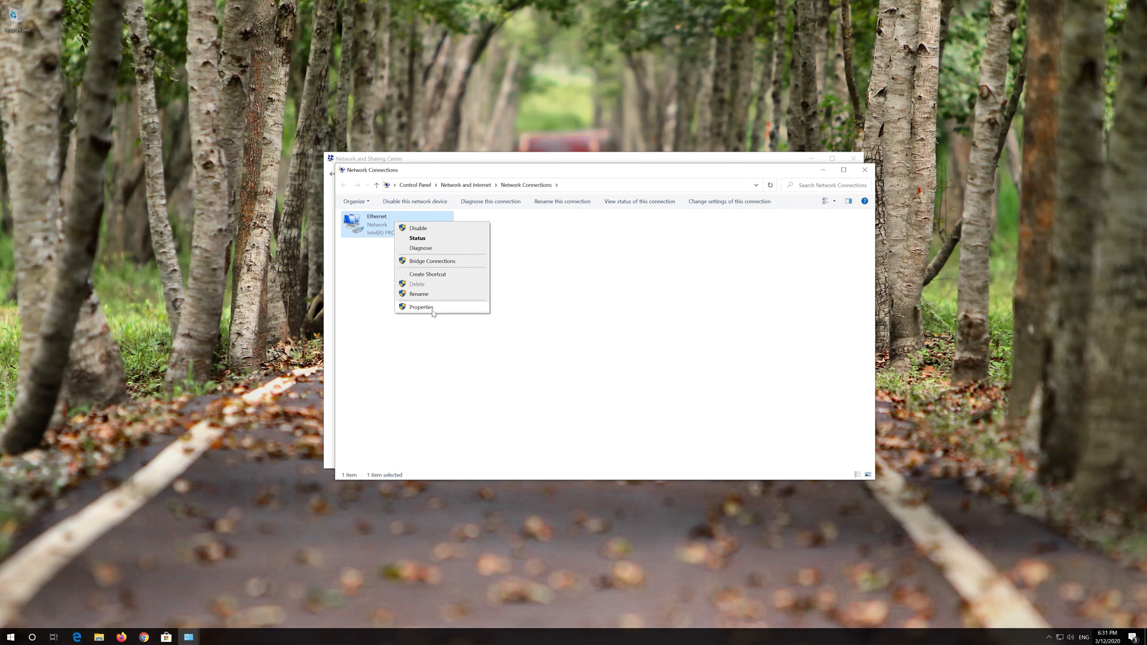
{"action": "left_click", "coordinate": [421, 307]}
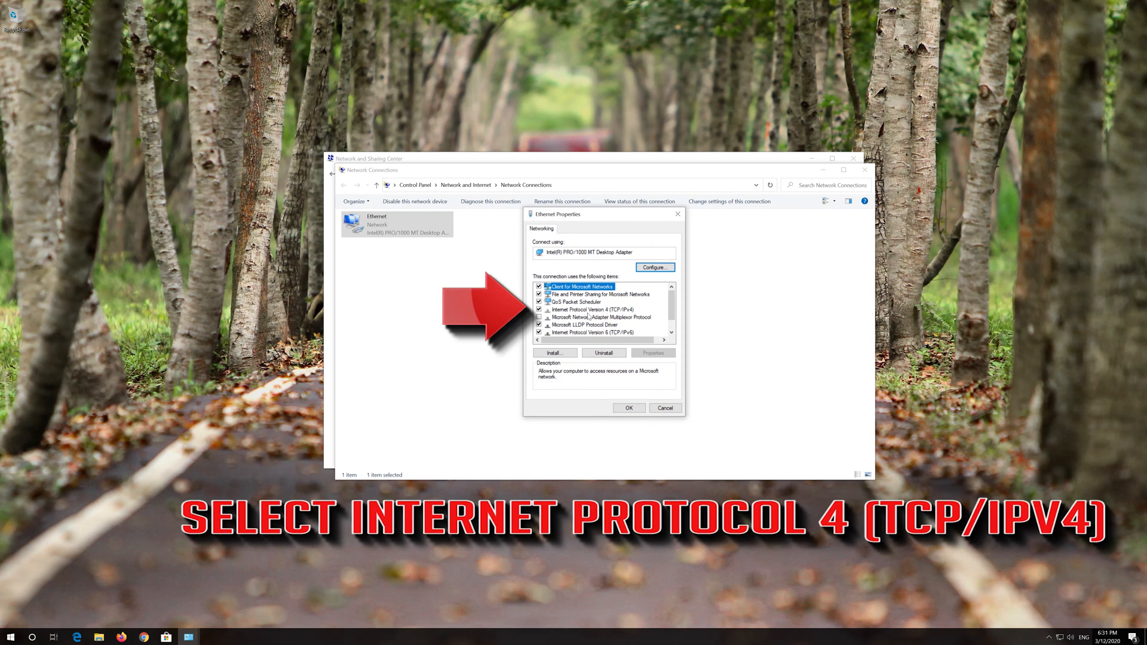
Bring up the Internet Protocol Version 4 (TCP/IPv4) properties for Ethernet.
{"action": "left_click", "coordinate": [593, 309]}
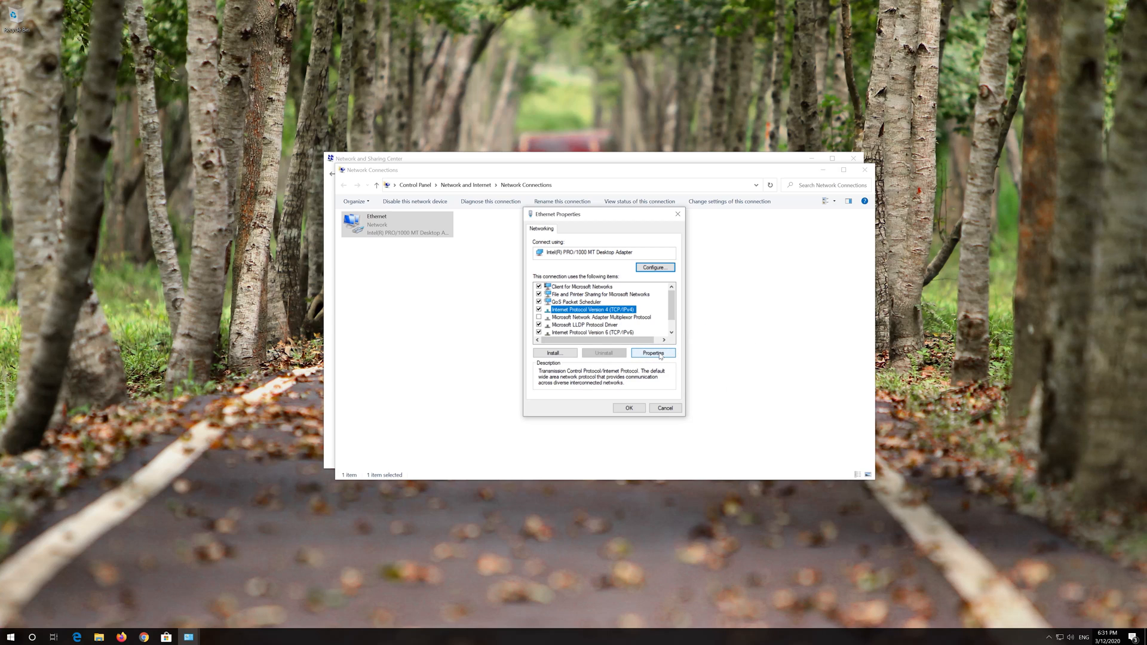
{"action": "left_click", "coordinate": [651, 353]}
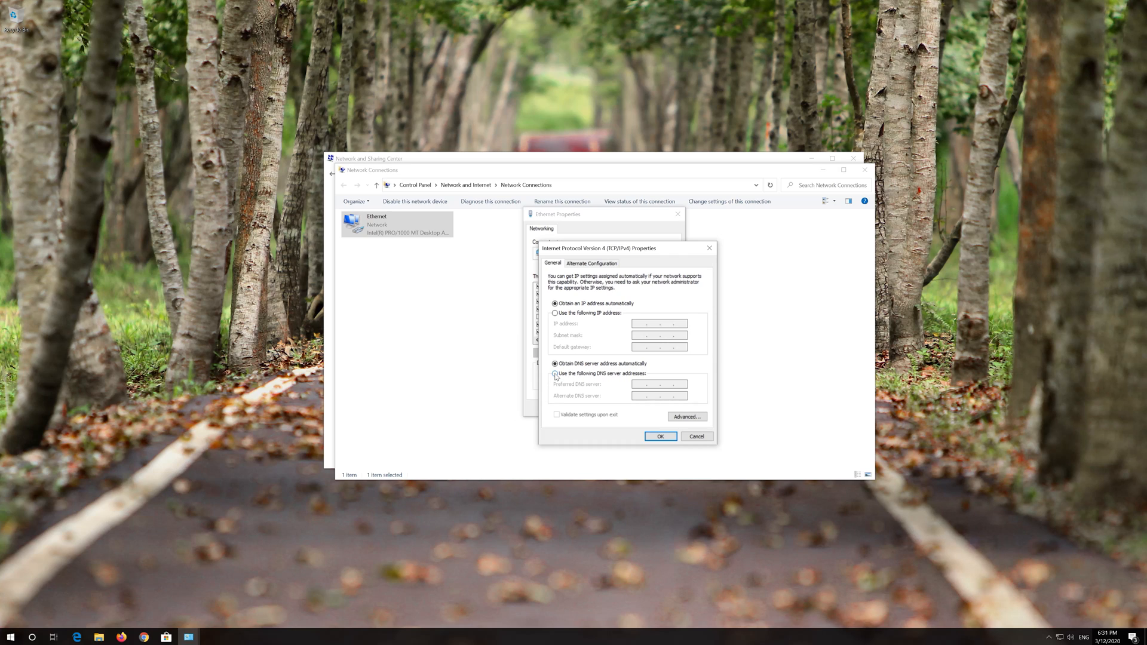
Switch to manual DNS and apply preferred 1.1.1.1 and alternate 1.0.0.1 server addresses.
{"action": "left_click", "coordinate": [556, 374]}
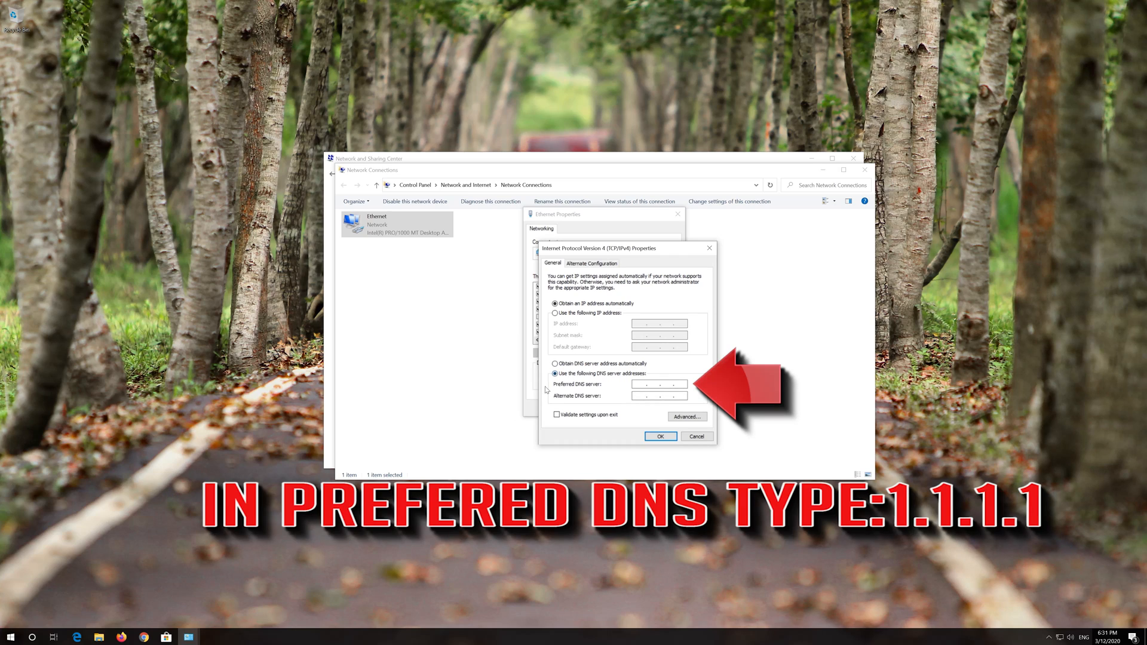
{"action": "left_click", "coordinate": [655, 385]}
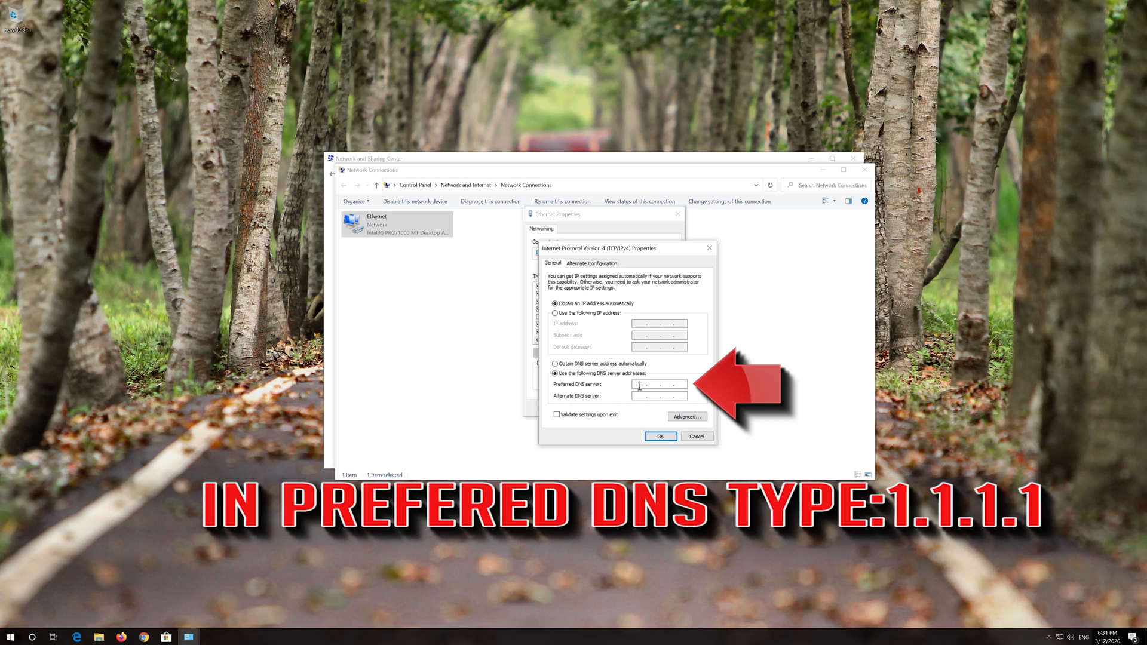
{"action": "type", "text": "1"}
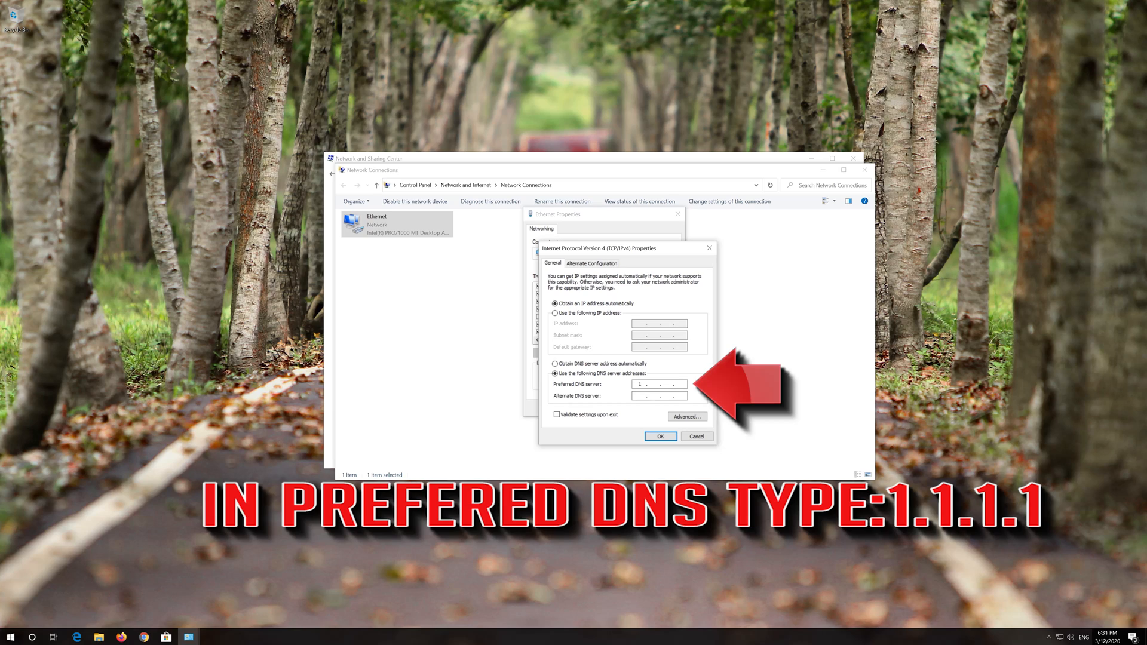
{"action": "type", "text": "1"}
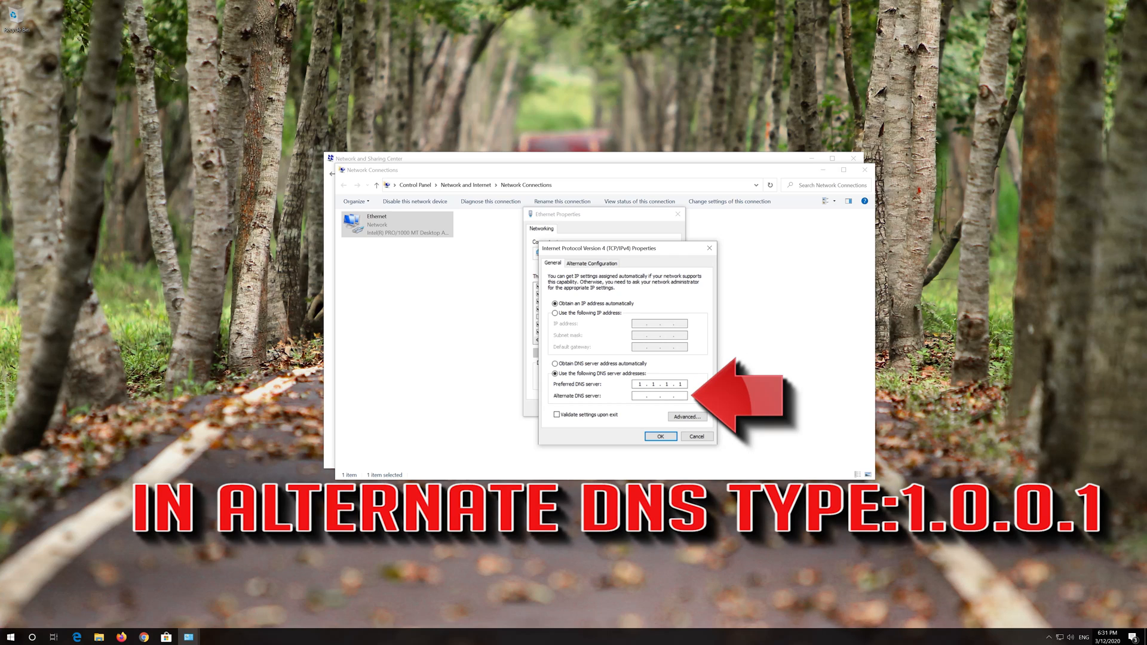
{"action": "left_click", "coordinate": [651, 396]}
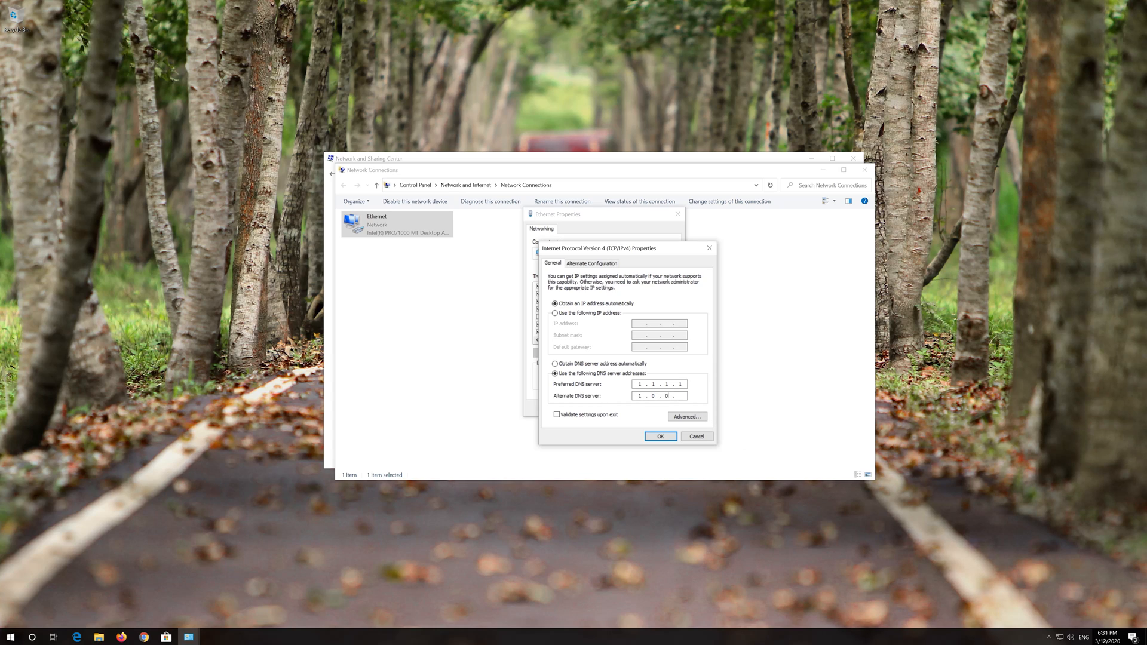
{"action": "type", "text": "1"}
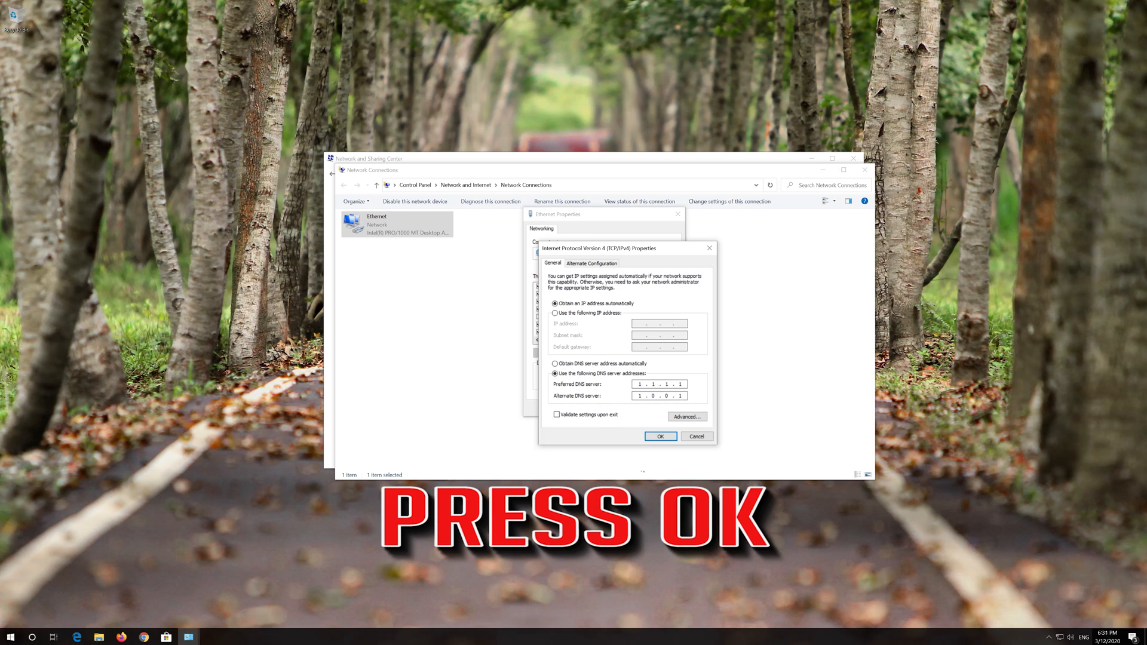
{"action": "left_click", "coordinate": [660, 436]}
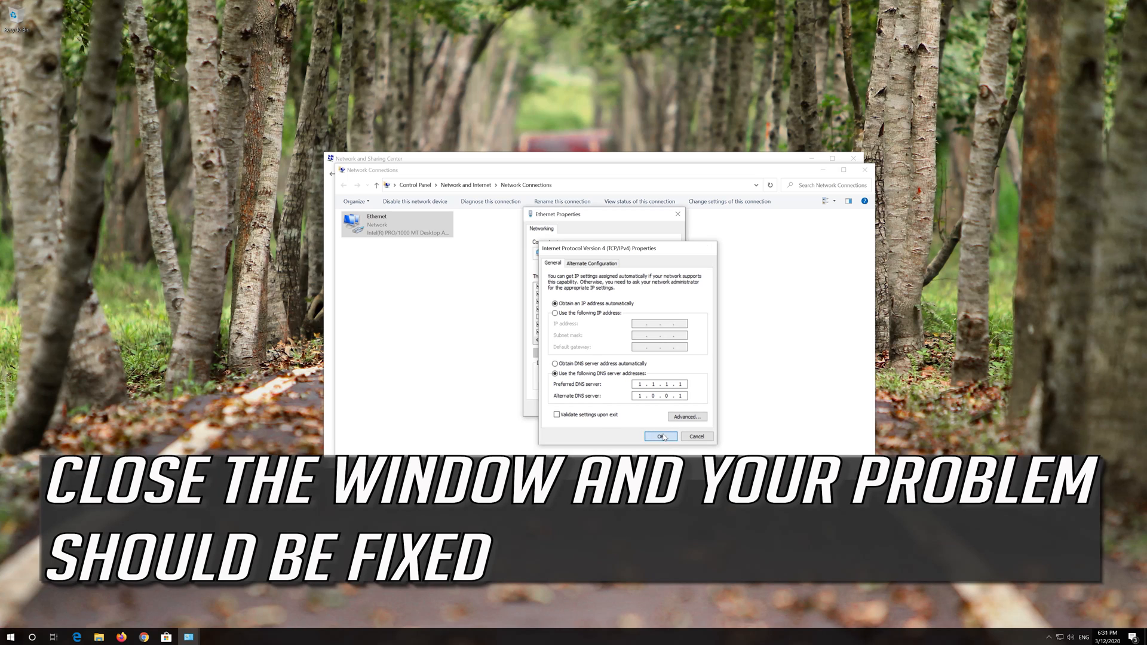
{"action": "left_click", "coordinate": [659, 437]}
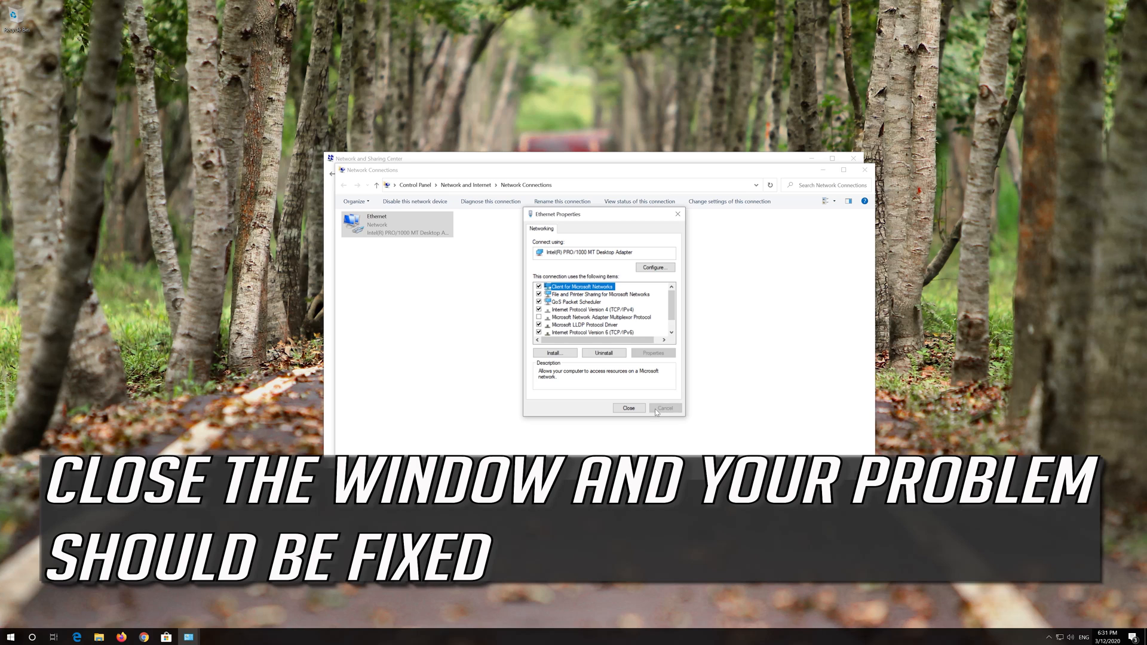
{"action": "mouse_move", "coordinate": [627, 408]}
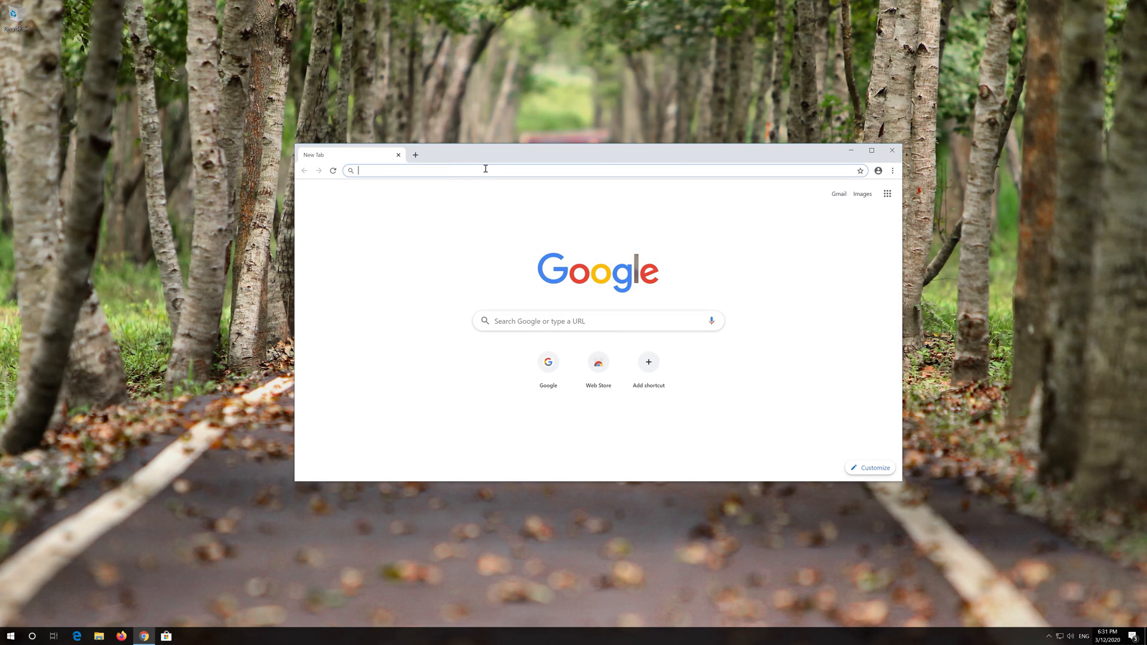
Download the Media Creation Tool from microsoft.com/en-us/software-download/windows10 and close Chrome.
{"action": "type", "text": "microsoft.com/en-us/software-download/windows10"}
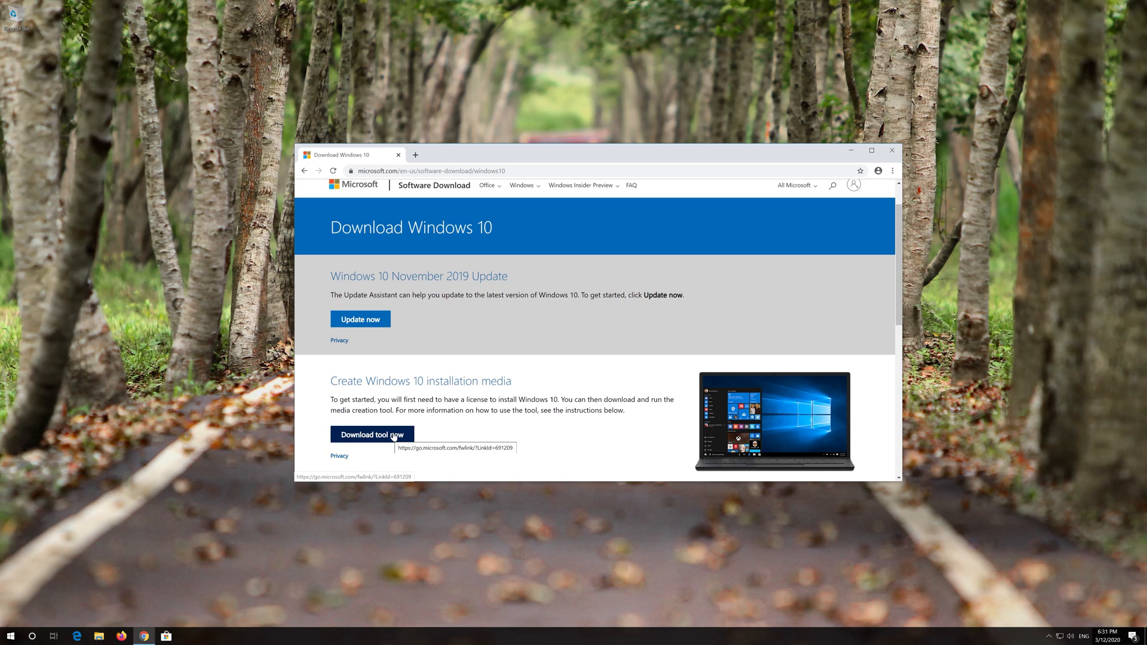
{"action": "left_click", "coordinate": [372, 435]}
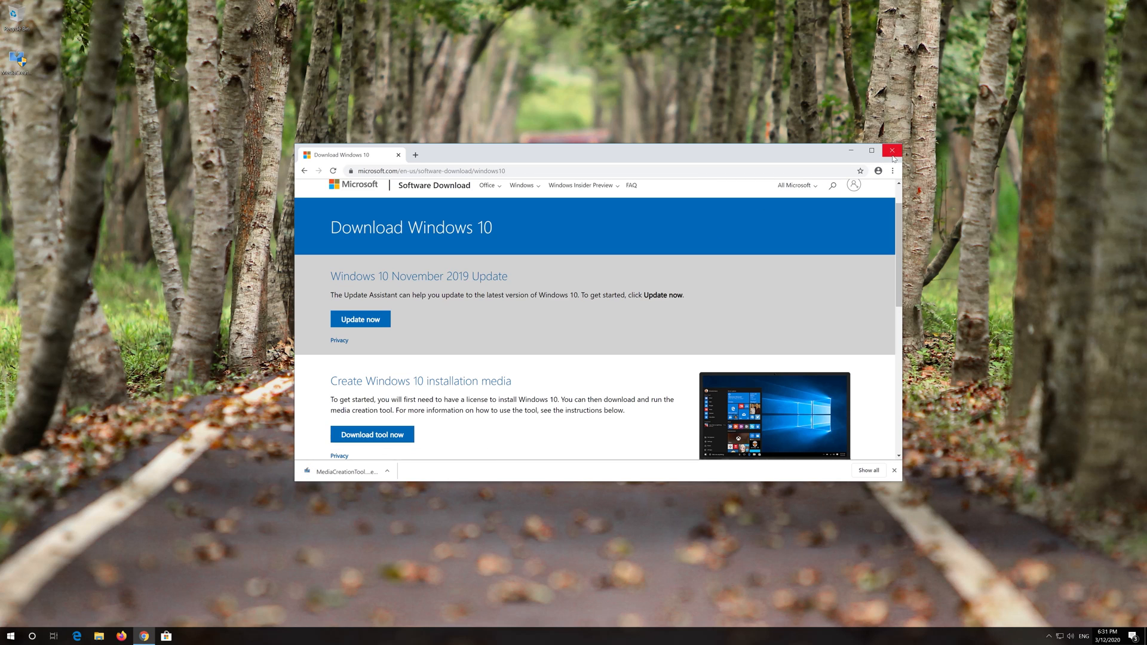
{"action": "left_click", "coordinate": [891, 151]}
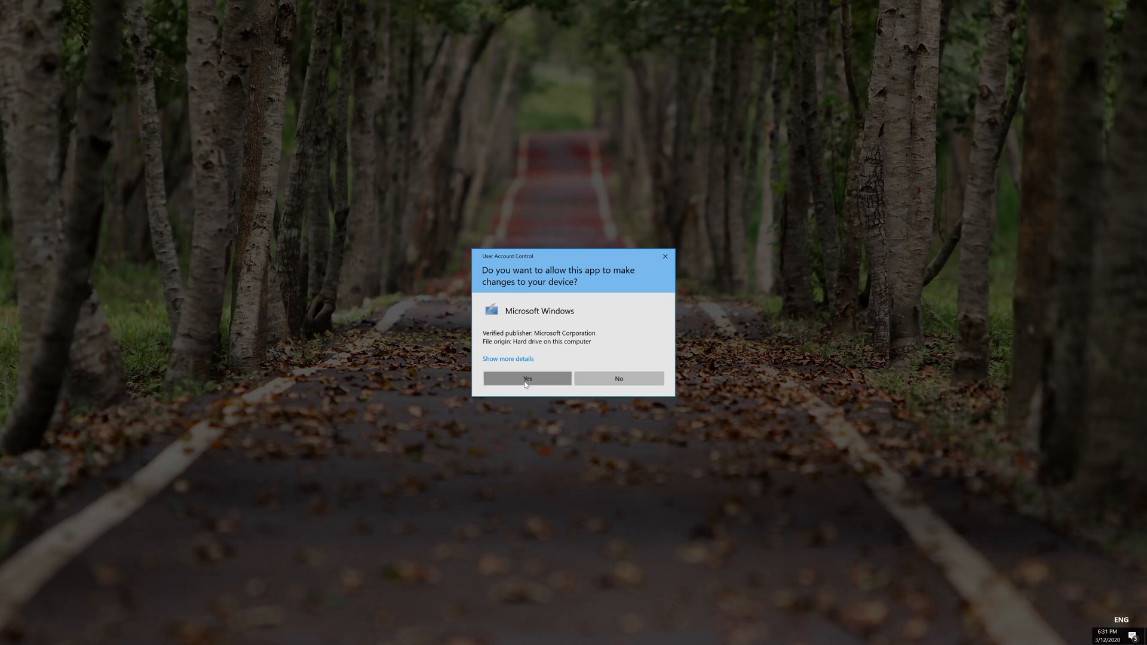
Allow Windows 10 Setup to run via UAC and accept its license terms.
{"action": "left_click", "coordinate": [527, 379]}
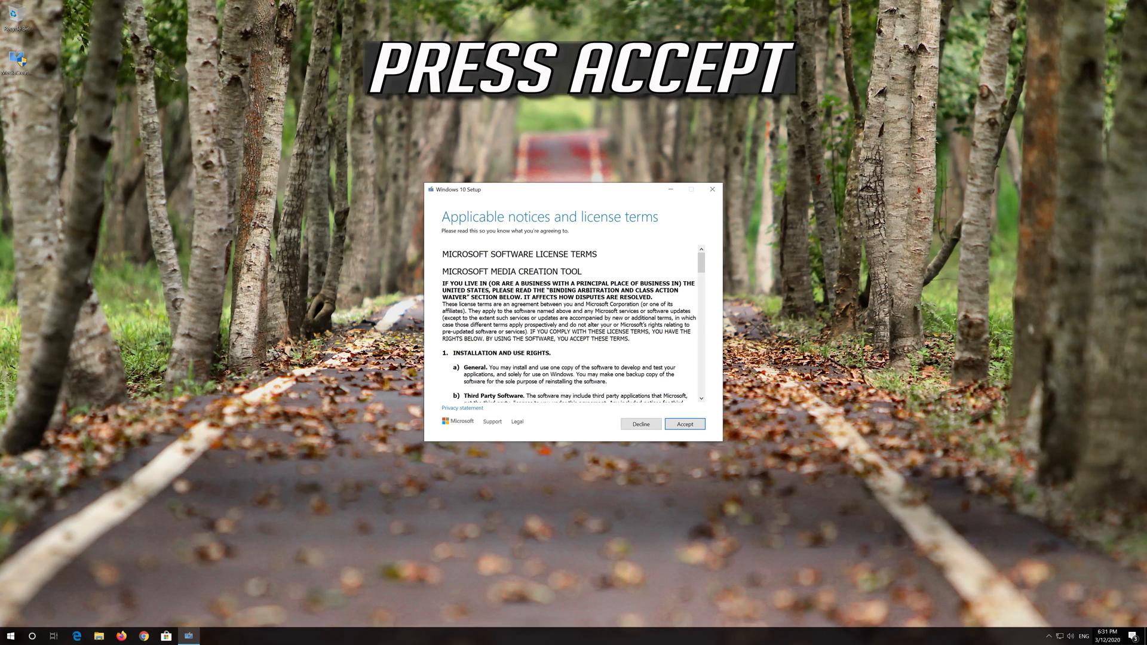
{"action": "left_click", "coordinate": [684, 425]}
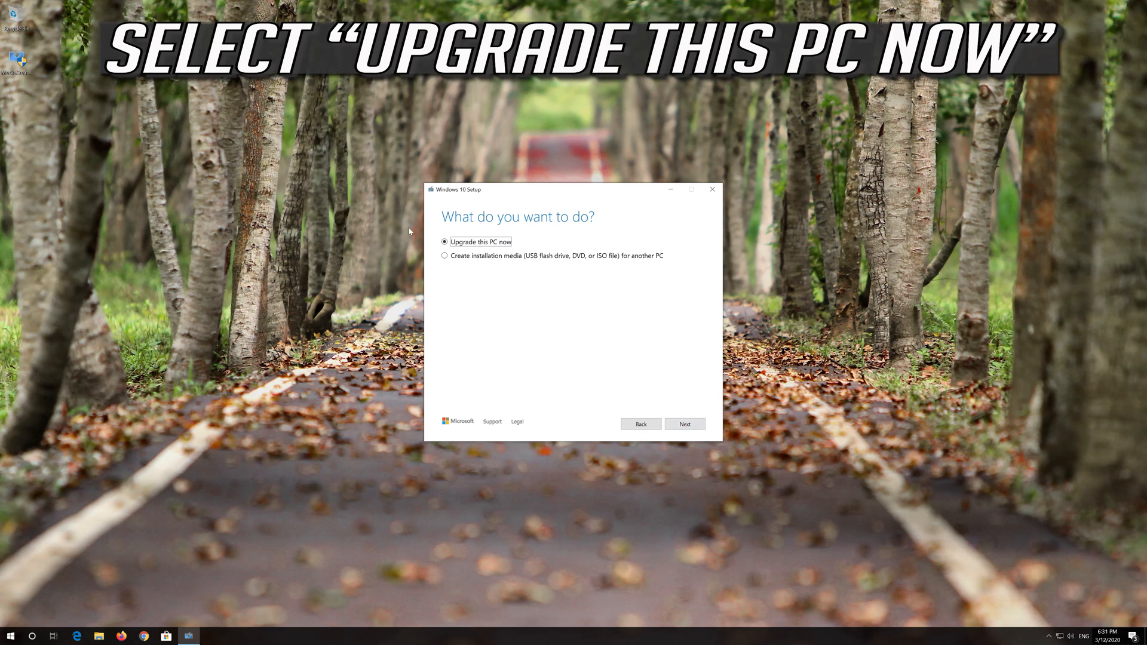
{"action": "mouse_move", "coordinate": [512, 254]}
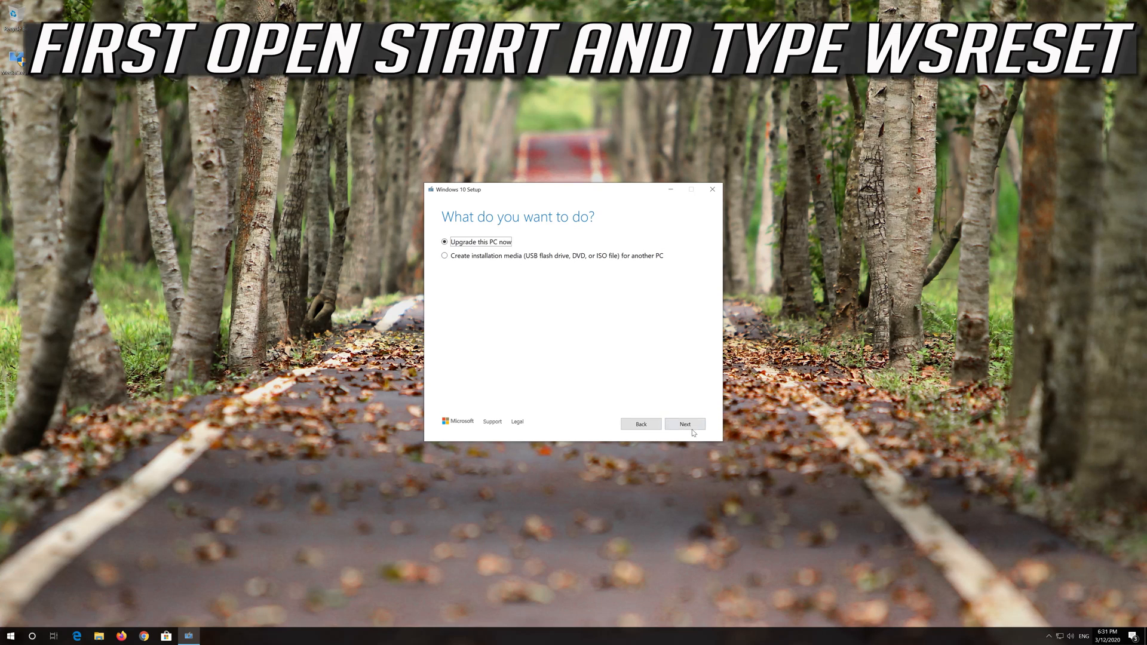
Proceed with 'Upgrade this PC now' and accept the second license terms so setup gets updates.
{"action": "left_click", "coordinate": [684, 424]}
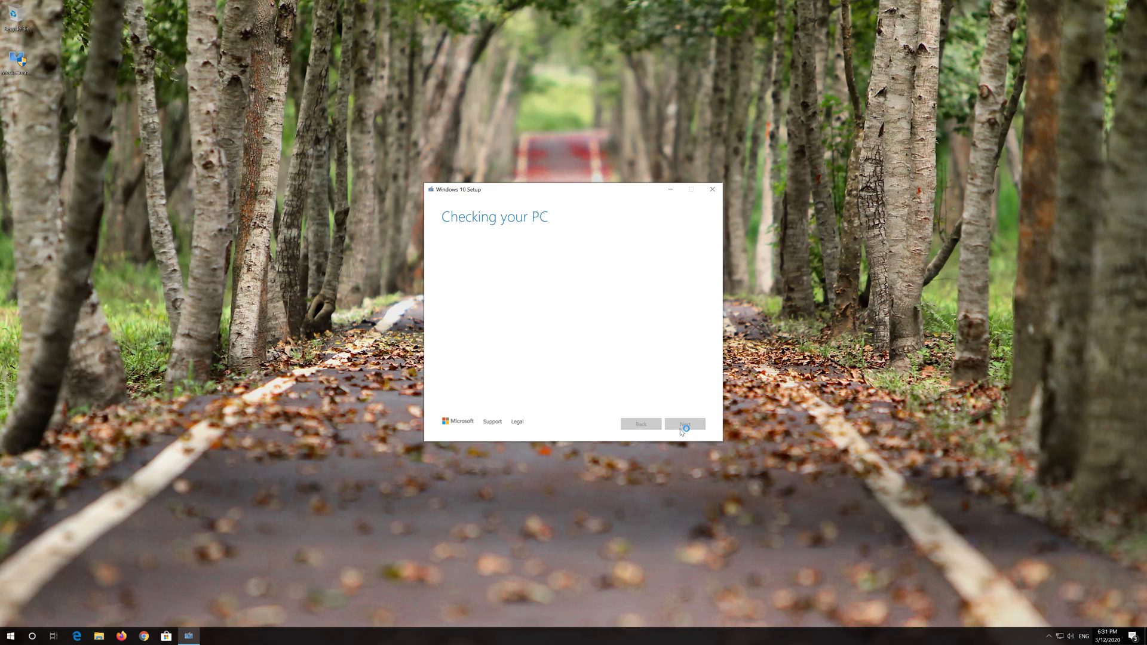
{"action": "left_click", "coordinate": [685, 425]}
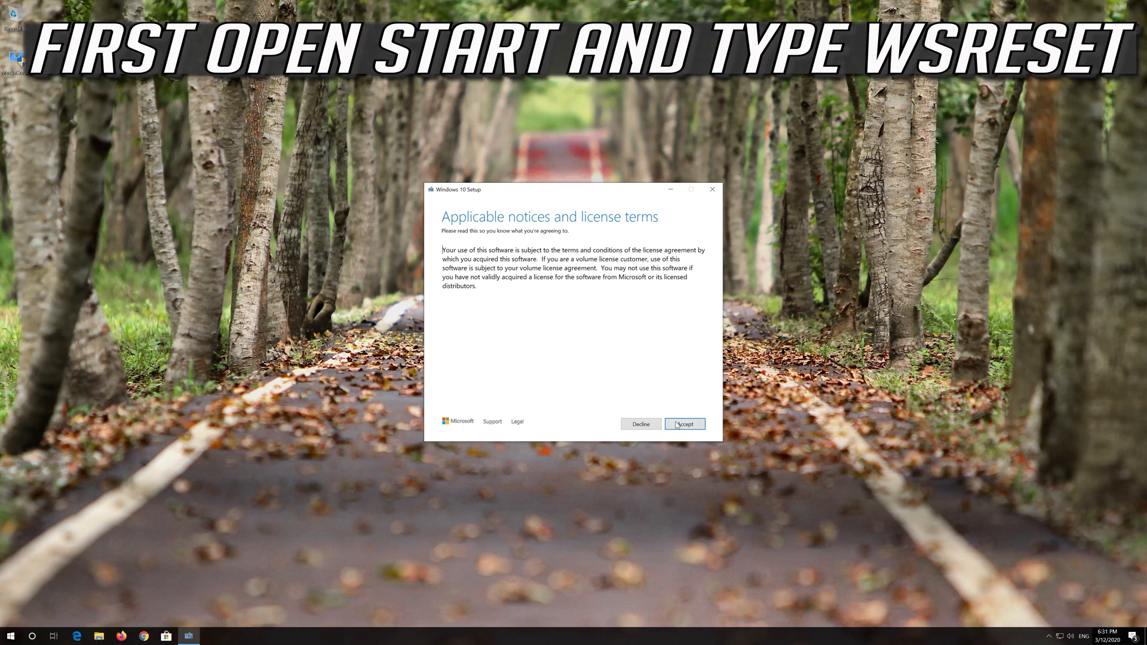
{"action": "left_click", "coordinate": [683, 424]}
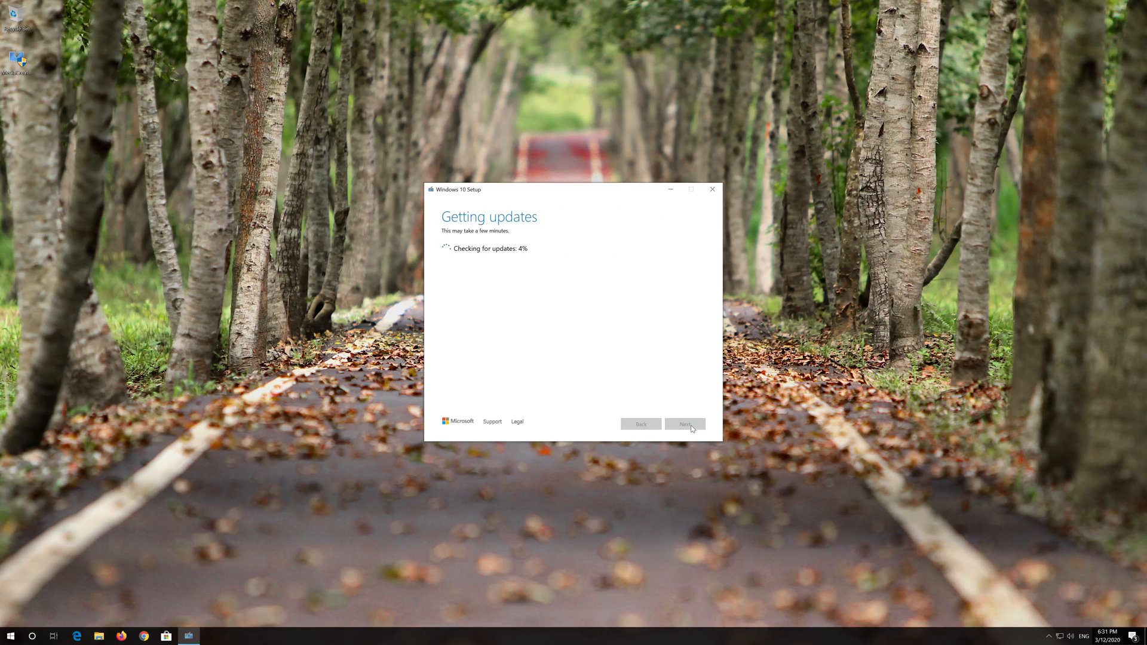